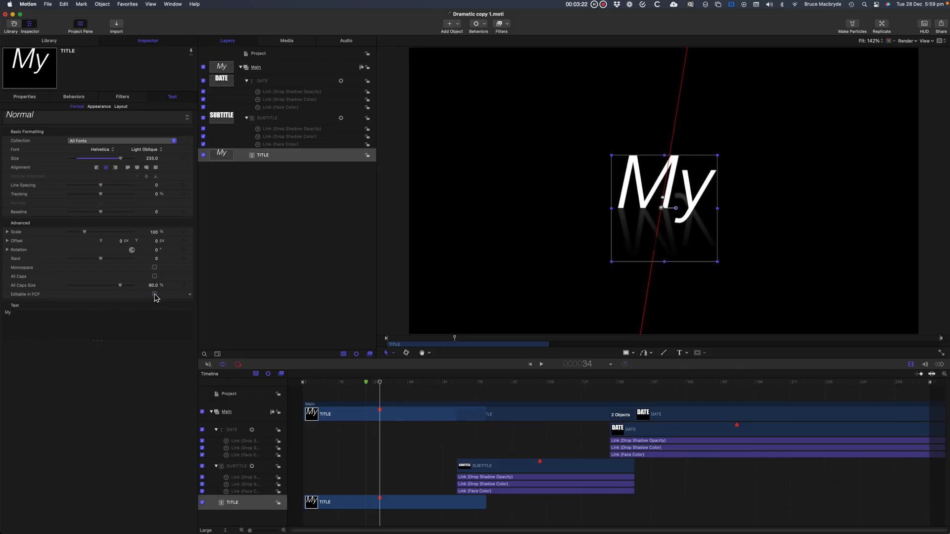
Tick Editable in FCP for the TITLE layer's text formatting in the Format pane.
left_click(155, 294)
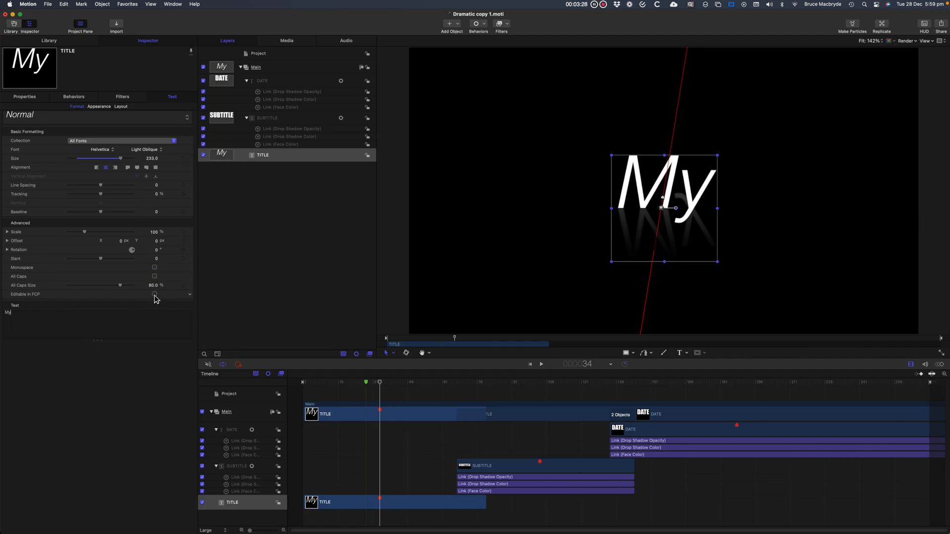
left_click(154, 295)
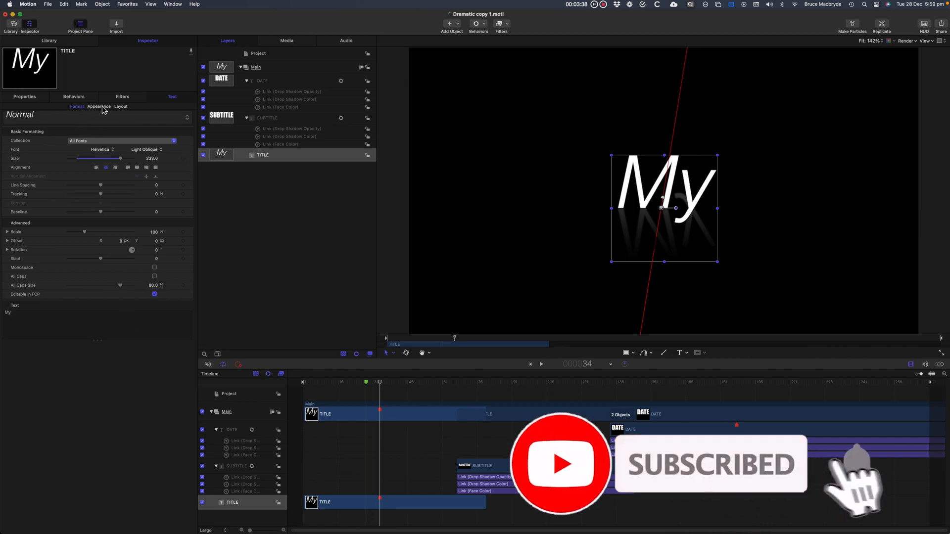
left_click(99, 107)
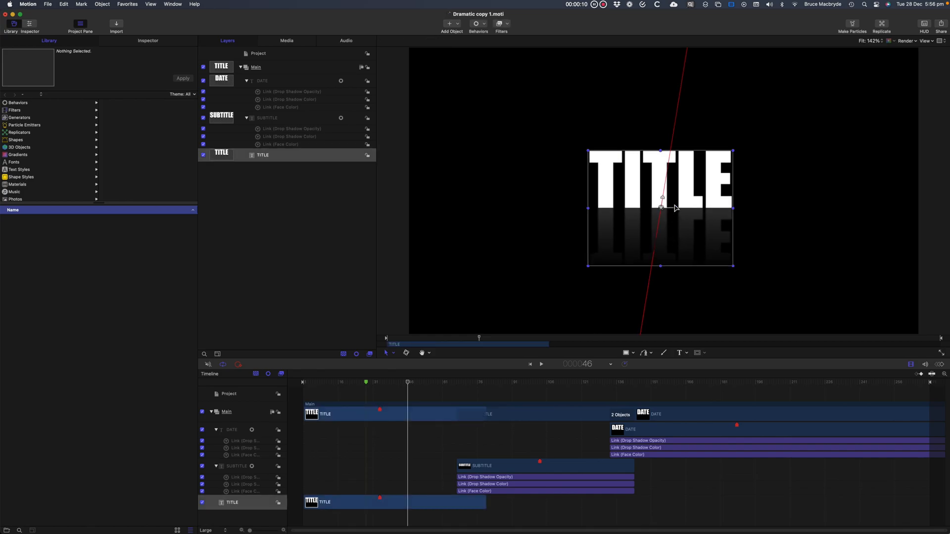
mouse_move(508, 246)
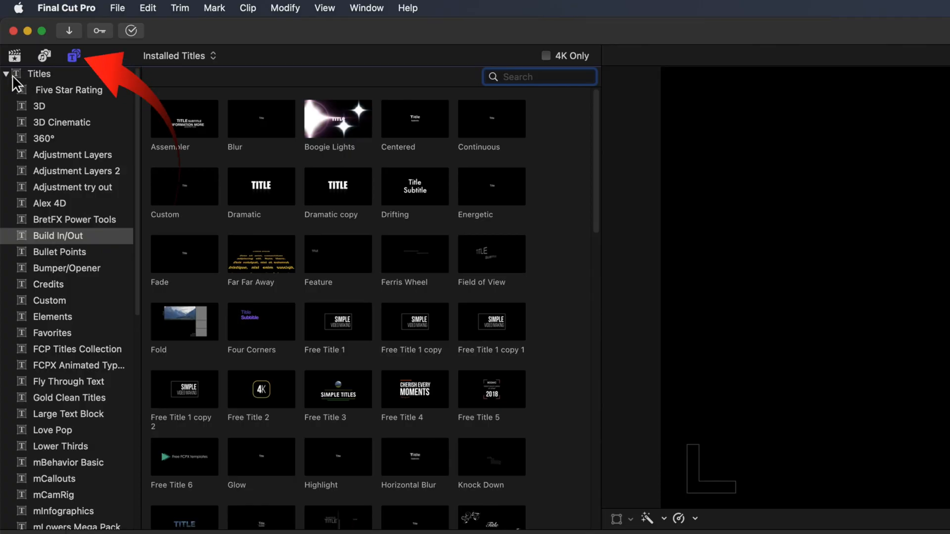
Return to the Build In/Out title category and reopen the titles browser from the timeline.
left_click(39, 73)
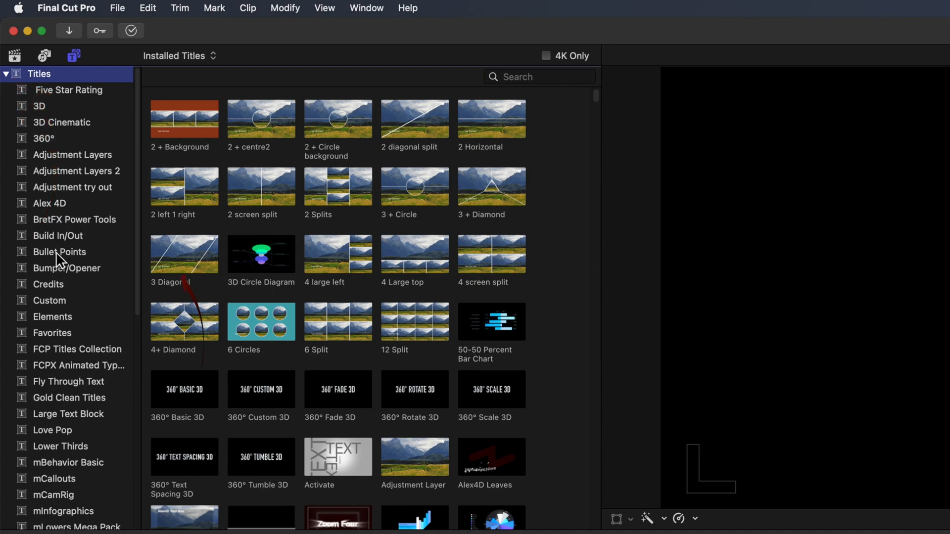
left_click(59, 236)
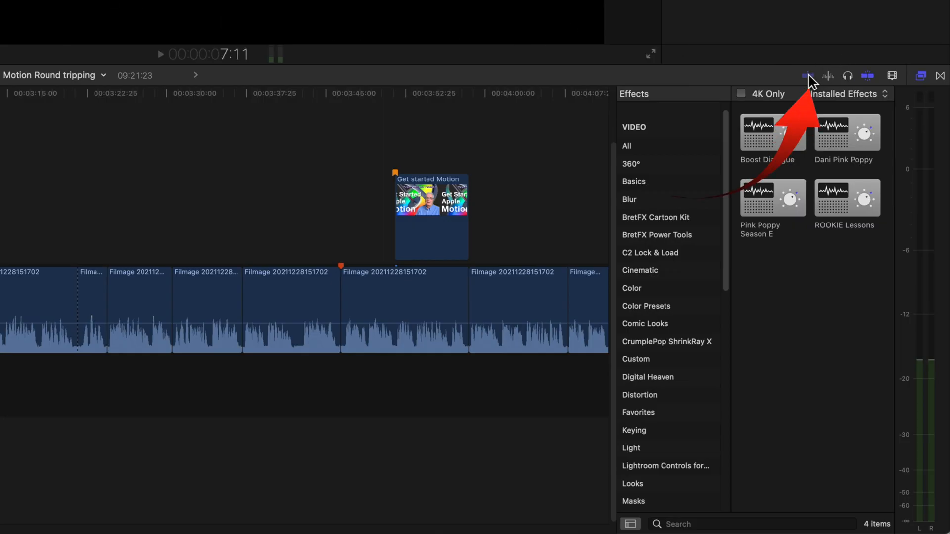
left_click(804, 76)
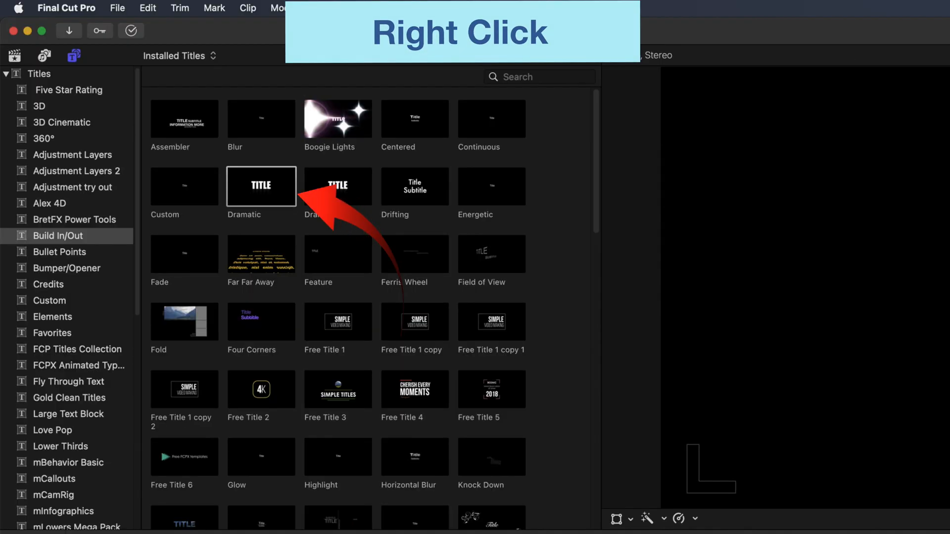
Bring up the Open a copy in Motion options for the Dramatic and Free Title 2 thumbnails.
right_click(261, 186)
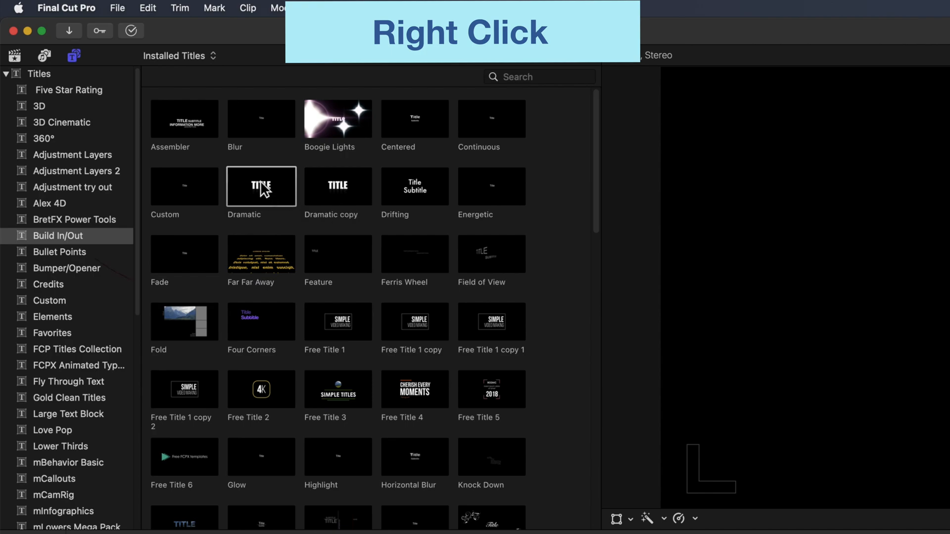
right_click(261, 186)
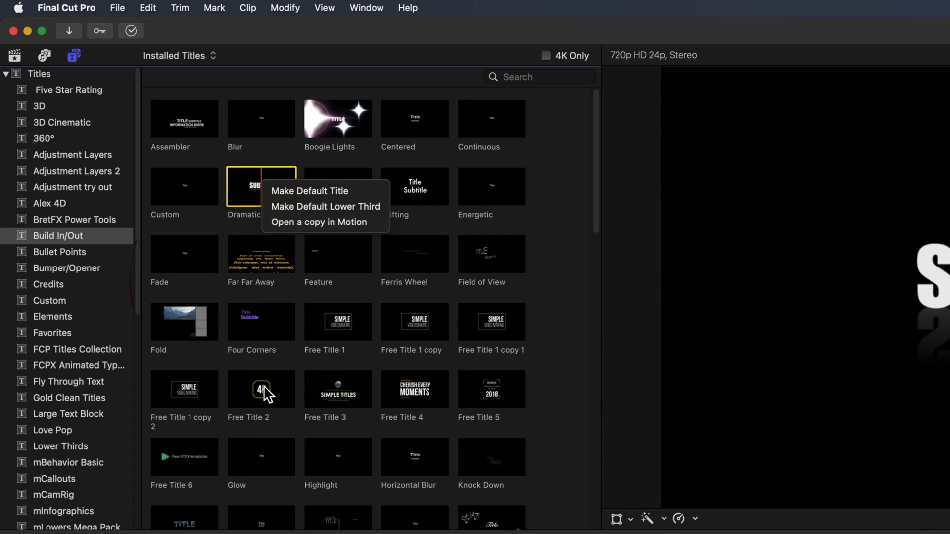
right_click(260, 390)
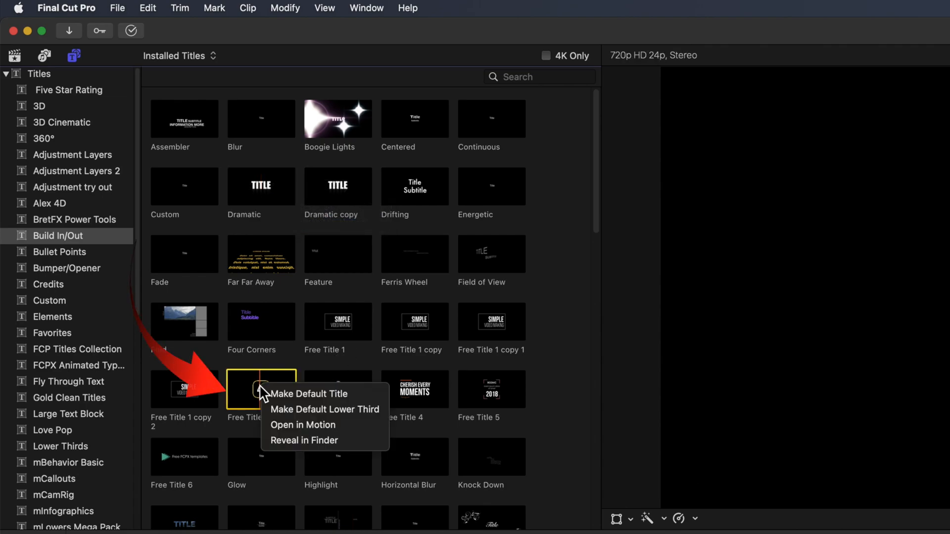
mouse_move(330, 433)
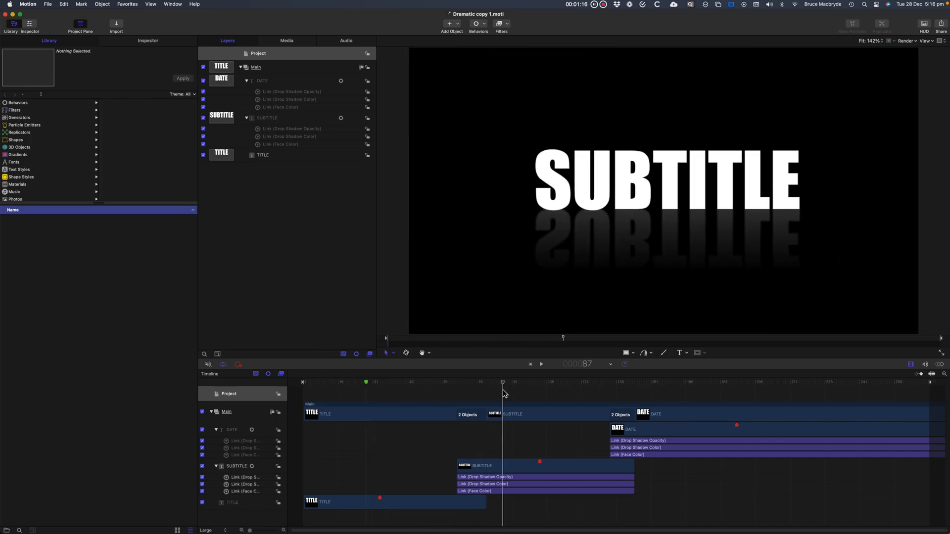
left_click_drag(501, 382, 331, 382)
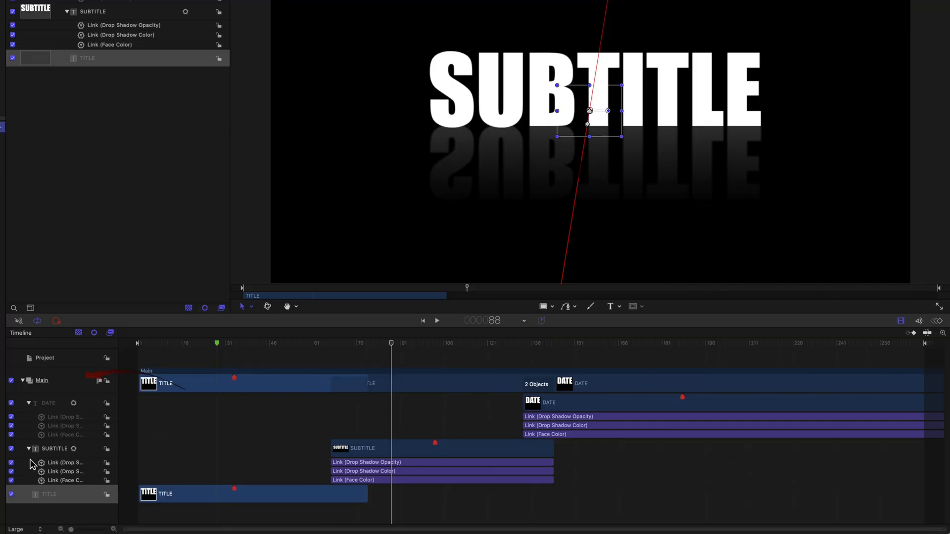
left_click(11, 11)
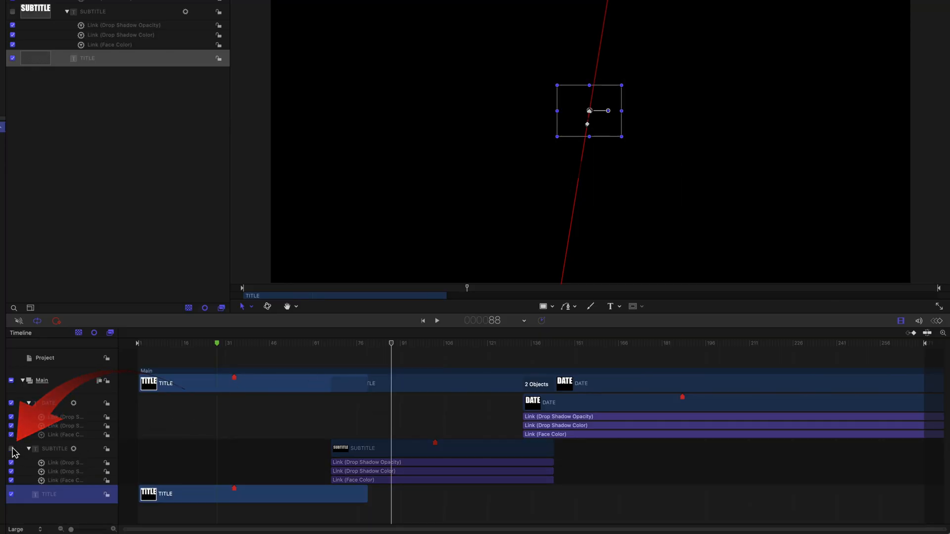
left_click(12, 450)
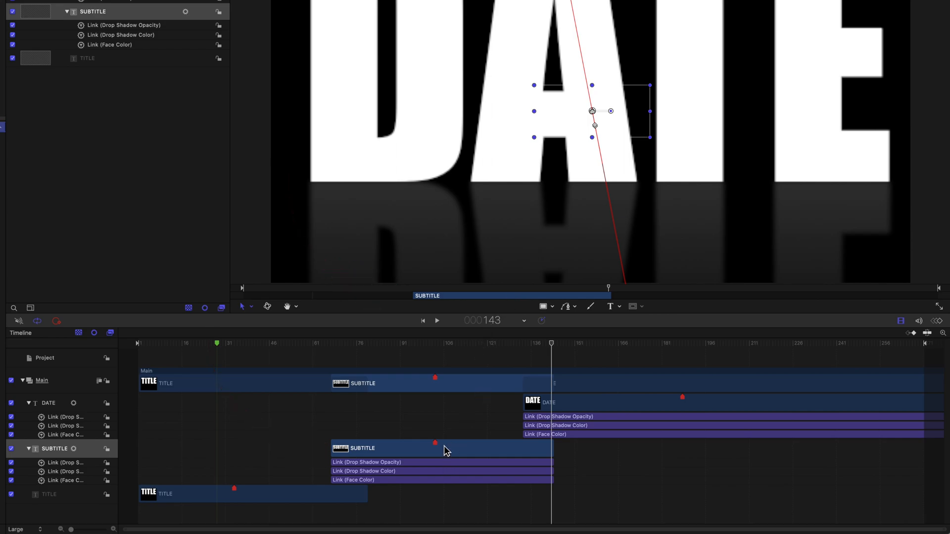
Select the SUBTITLE clip's Link (Drop Shadow Opacity) behaviour and drag it in the timeline.
left_click(366, 462)
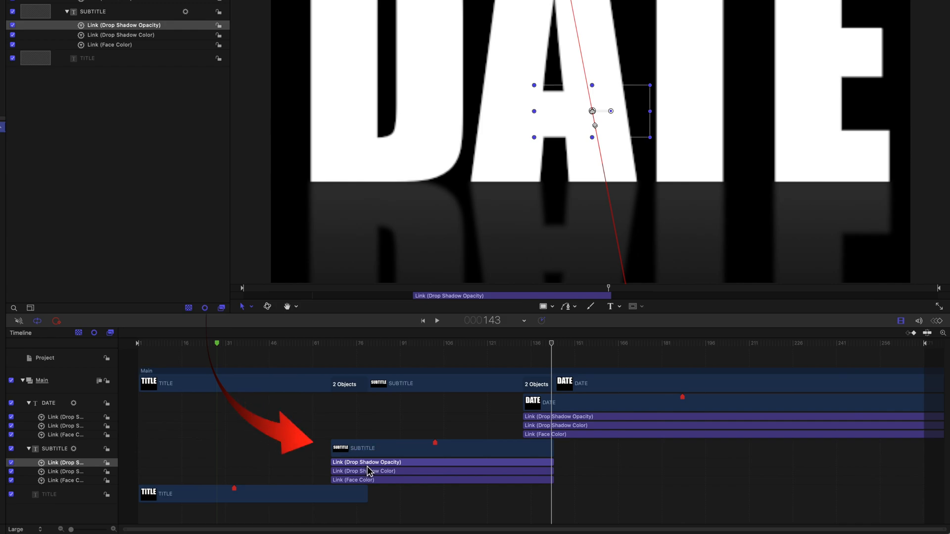
left_click(362, 479)
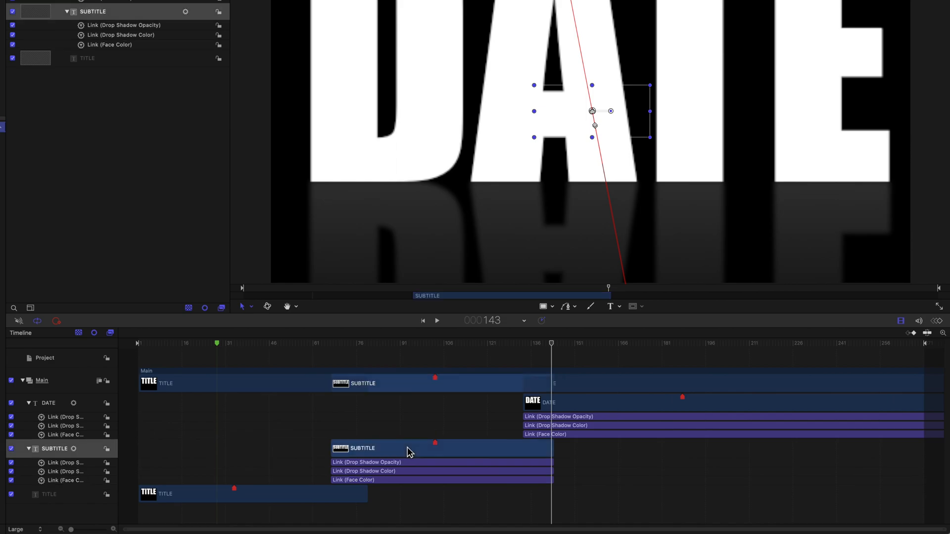
mouse_move(410, 453)
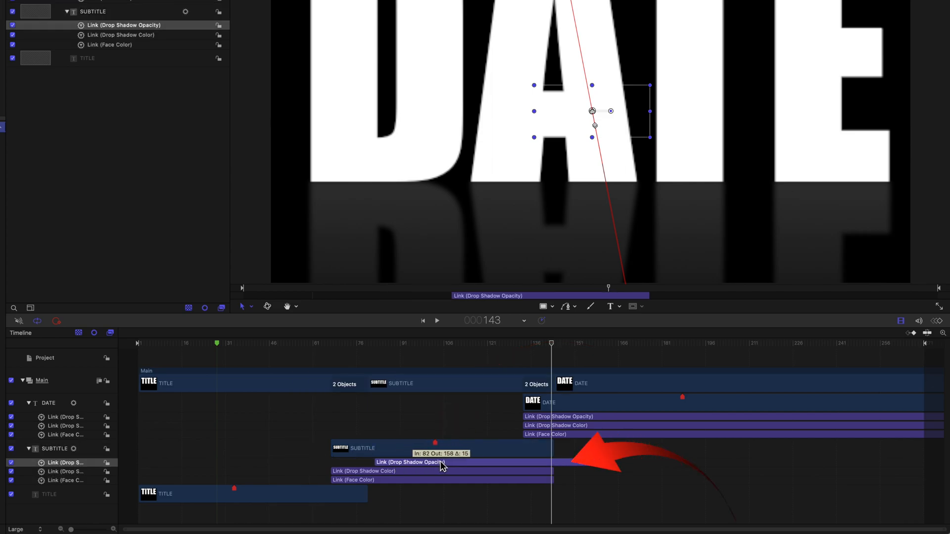
left_click_drag(441, 463, 369, 462)
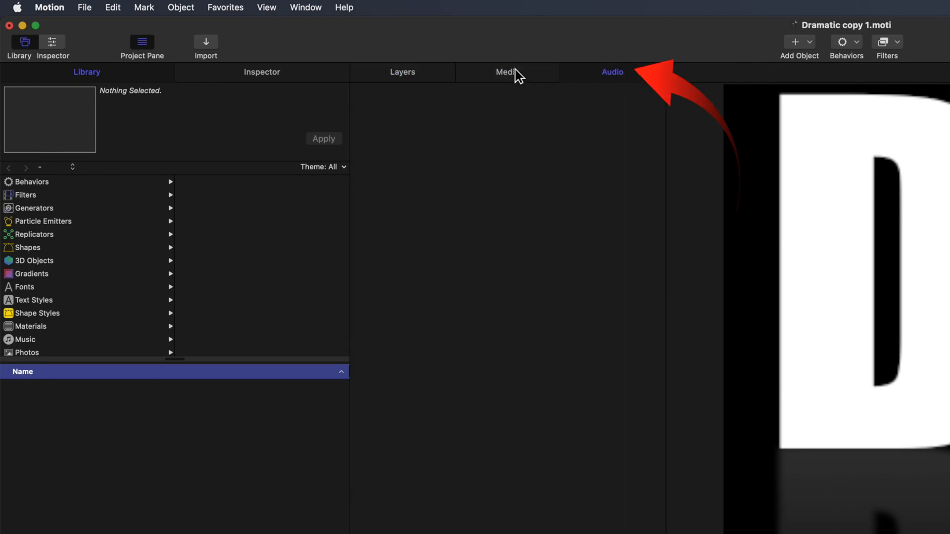
Browse the library's generators and music, then switch to the Inspector for the SUBTITLE layer.
left_click(403, 72)
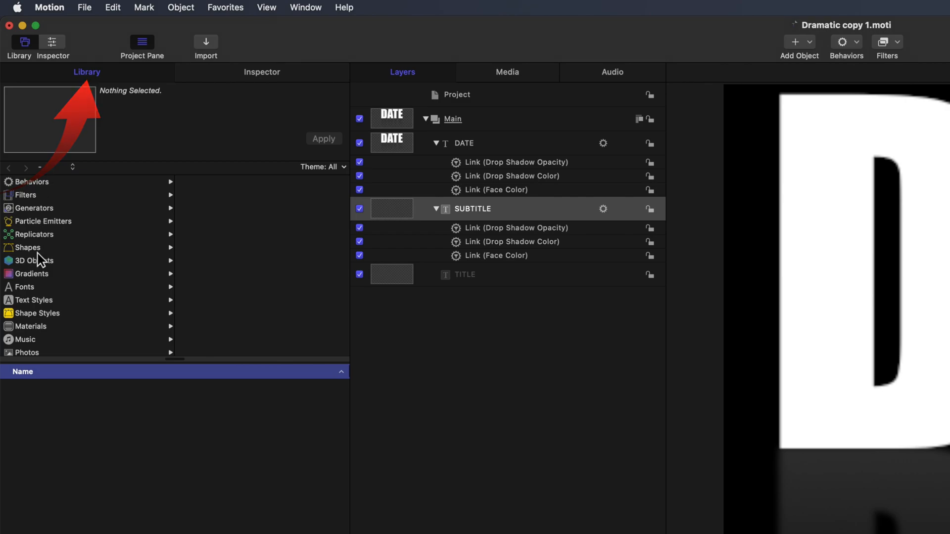
left_click(261, 73)
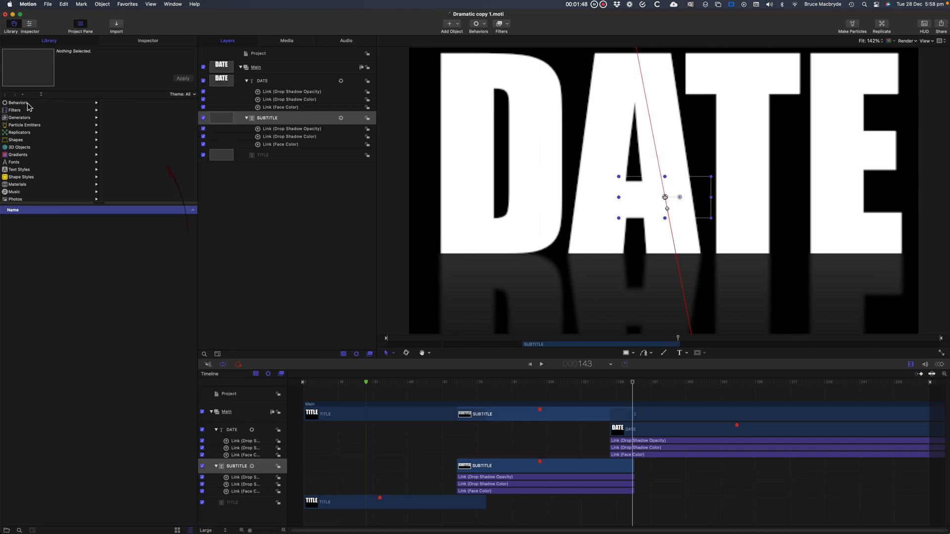
left_click(20, 117)
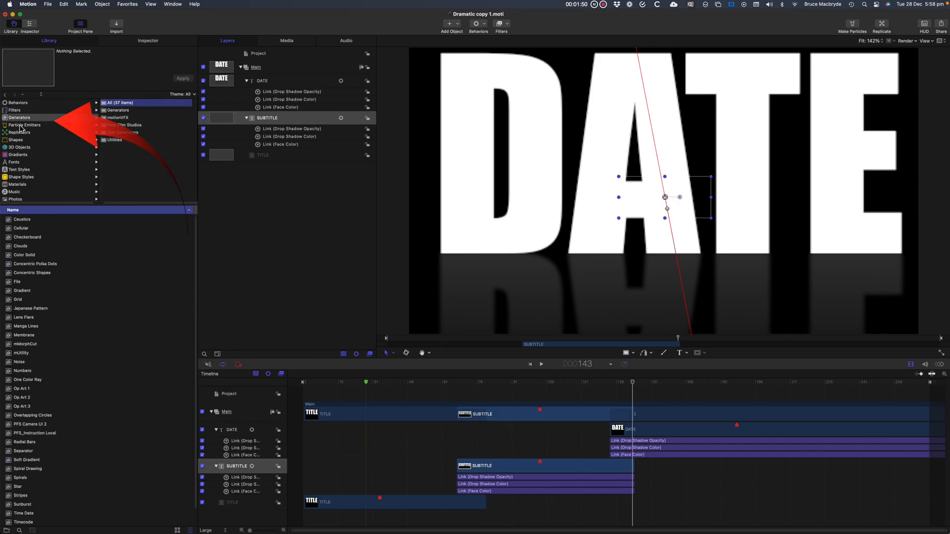
left_click(13, 161)
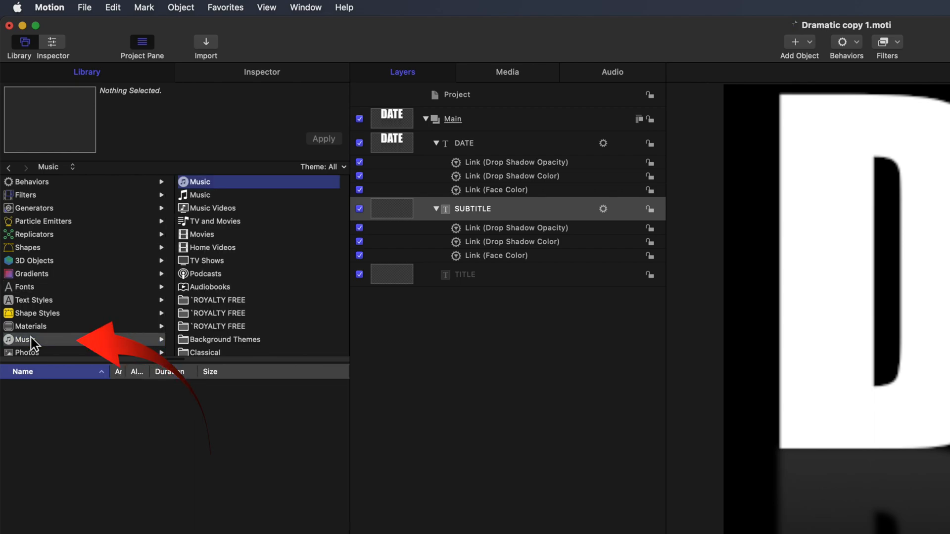
left_click(25, 350)
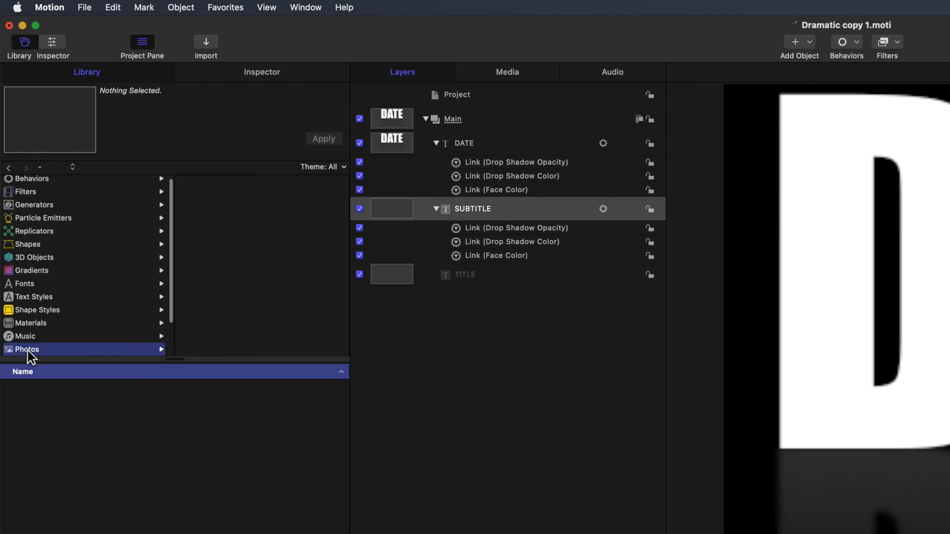
left_click(28, 349)
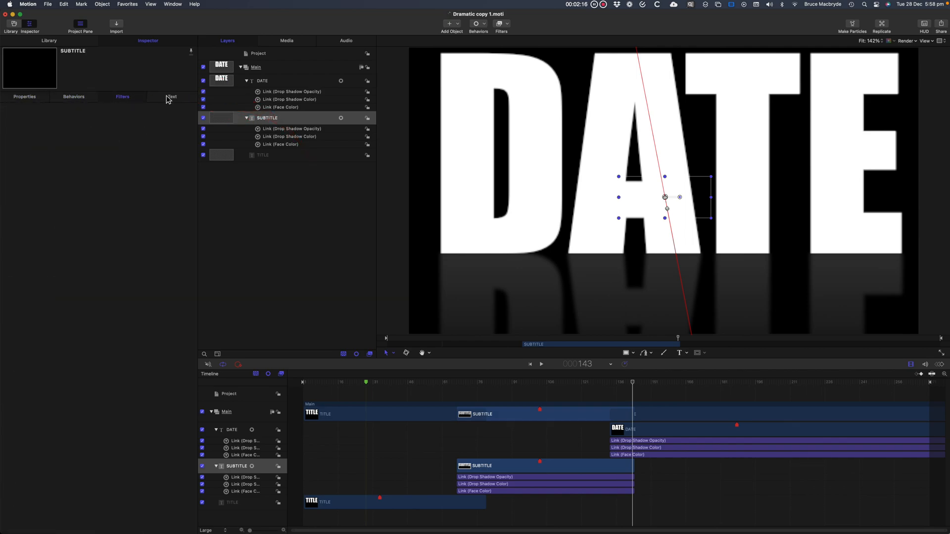
Show the Text Format pane at frame 34 with the TITLE layer selected (Impact, size 233).
left_click(172, 96)
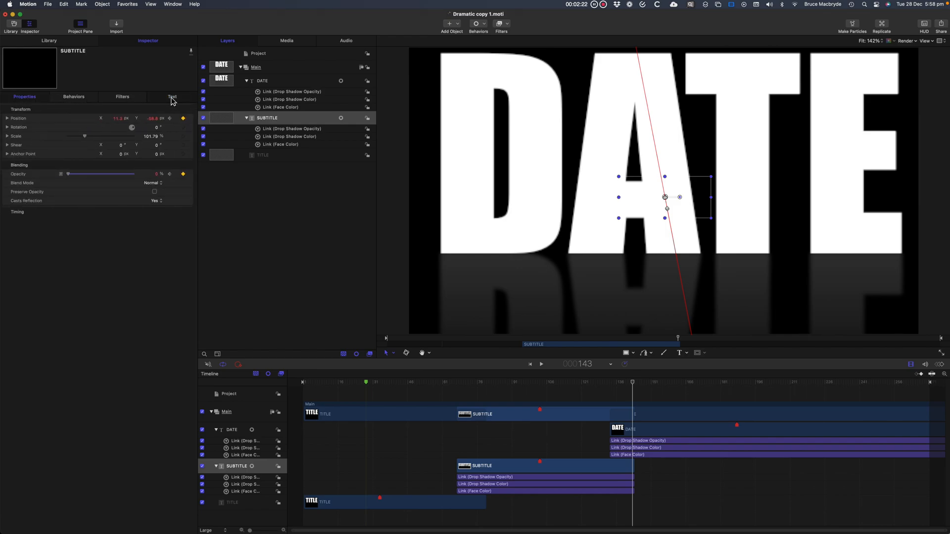
left_click(173, 97)
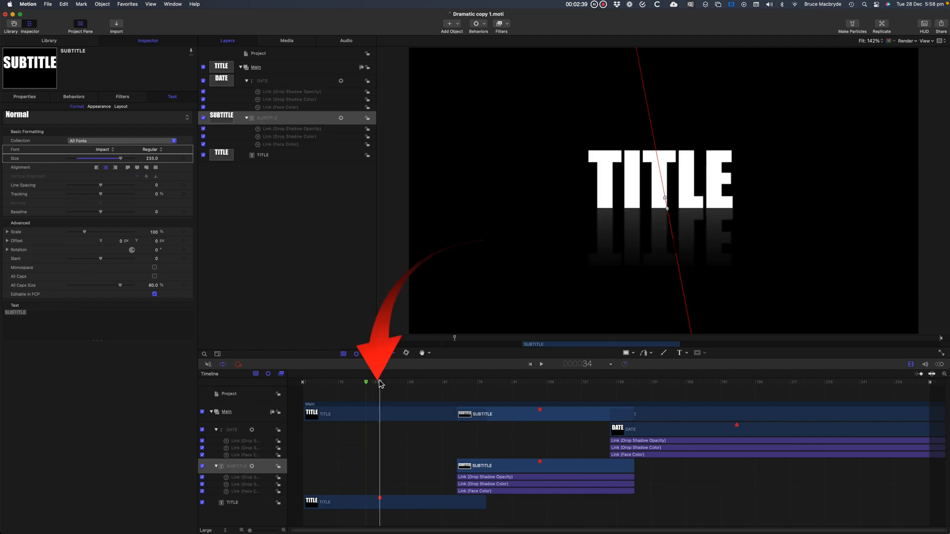
left_click(231, 502)
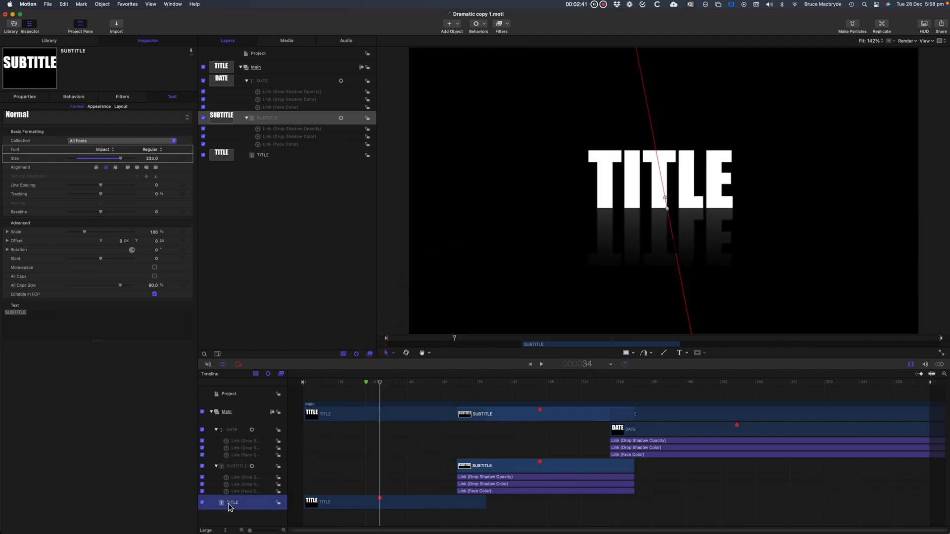
left_click(262, 155)
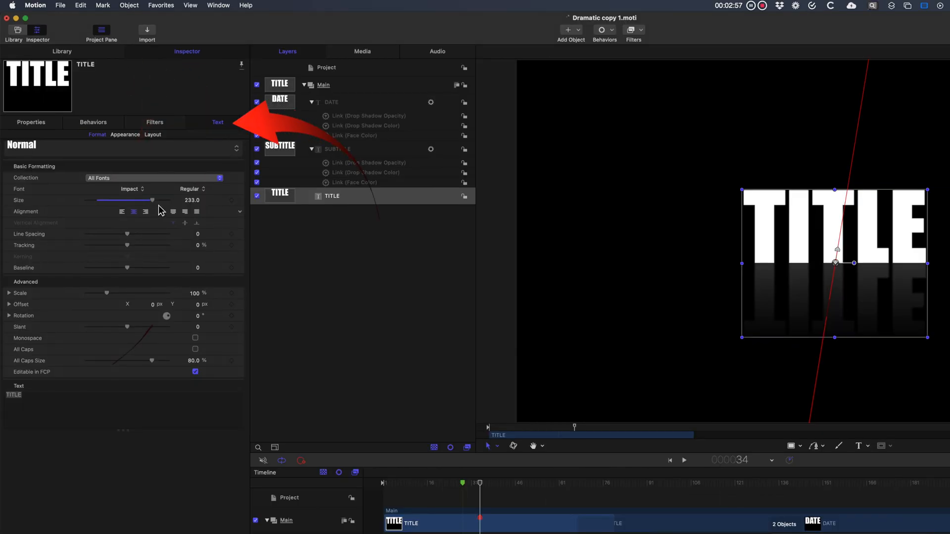
Set the title to Helvetica Light Oblique reading 'My', leaving Editable in FCP checked.
left_click(129, 188)
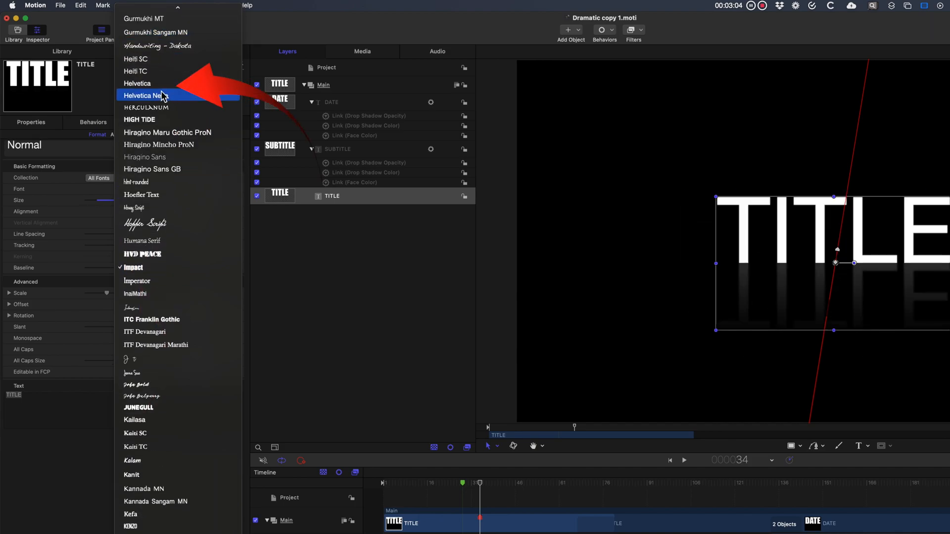
left_click(145, 95)
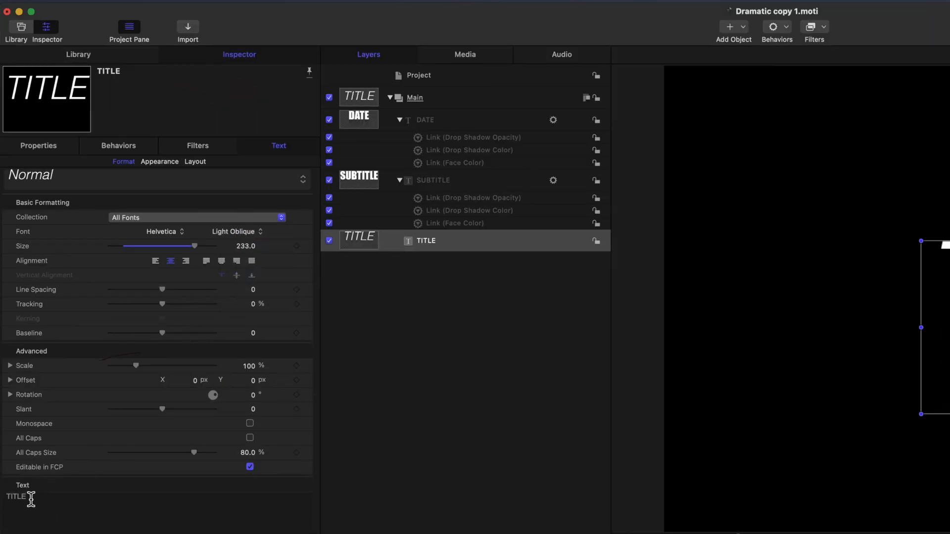
type("My")
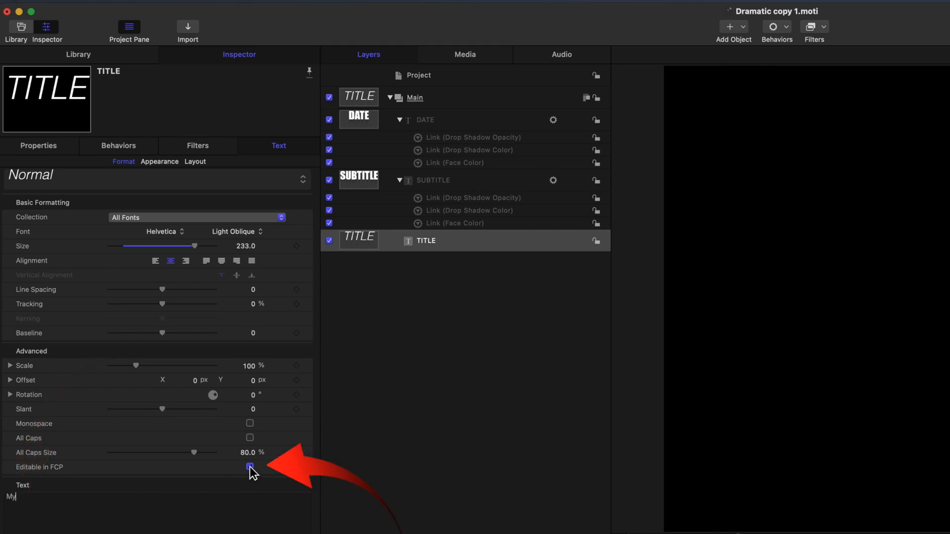
left_click(249, 468)
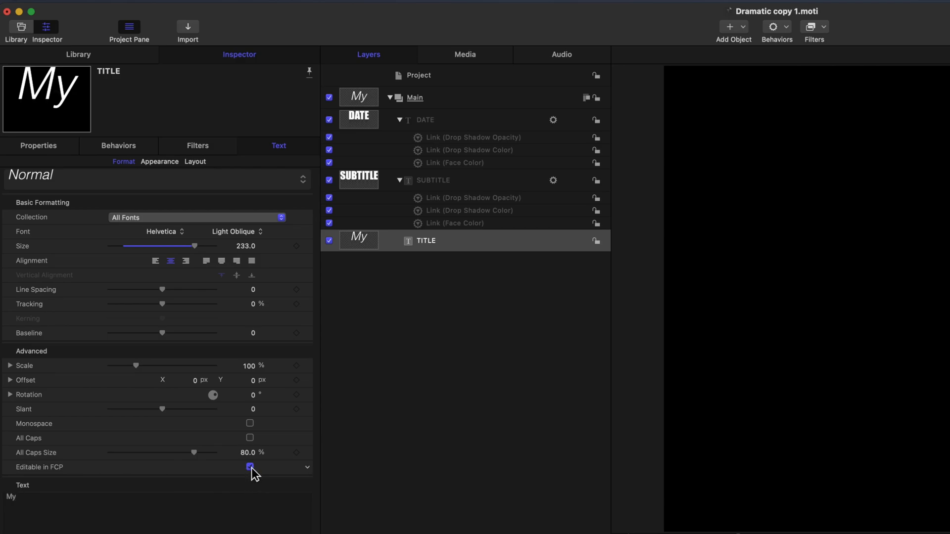
left_click(249, 467)
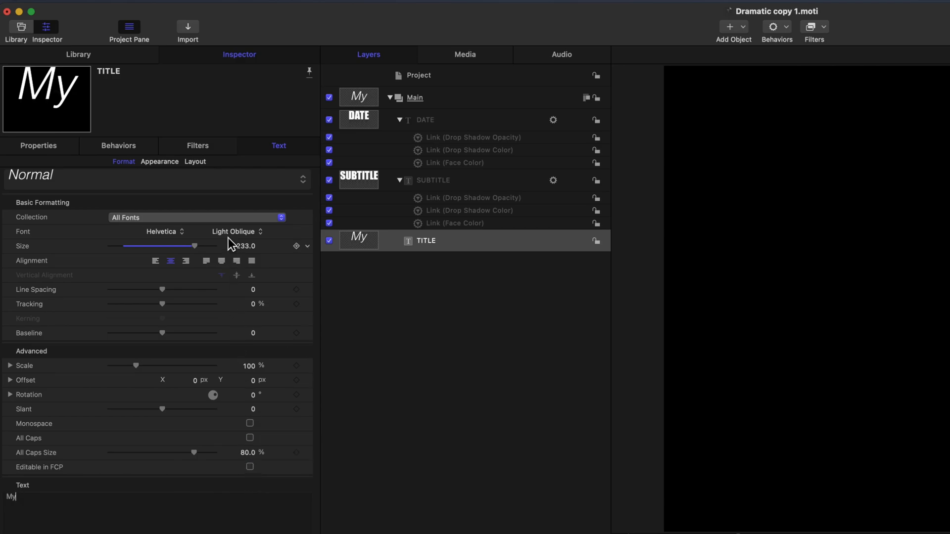
left_click(249, 466)
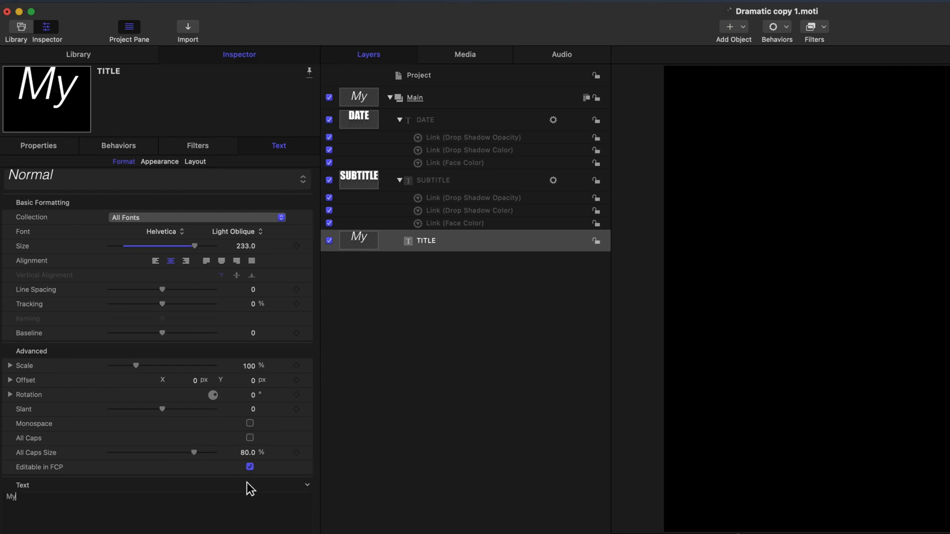
mouse_move(213, 516)
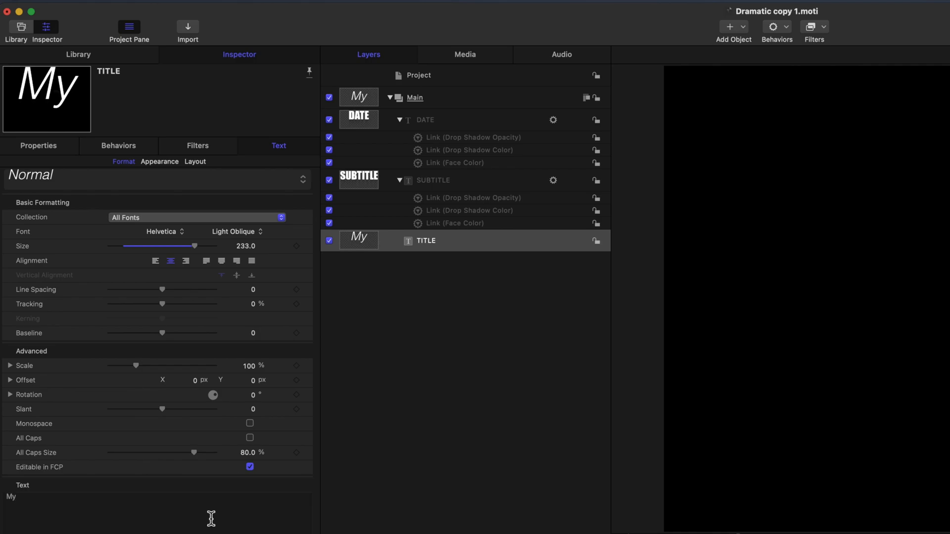
mouse_move(123, 168)
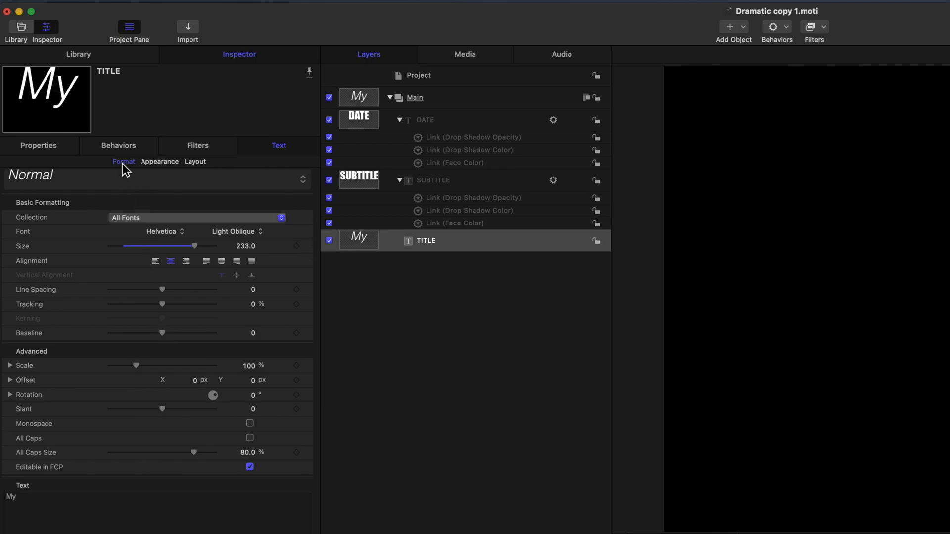
mouse_move(140, 170)
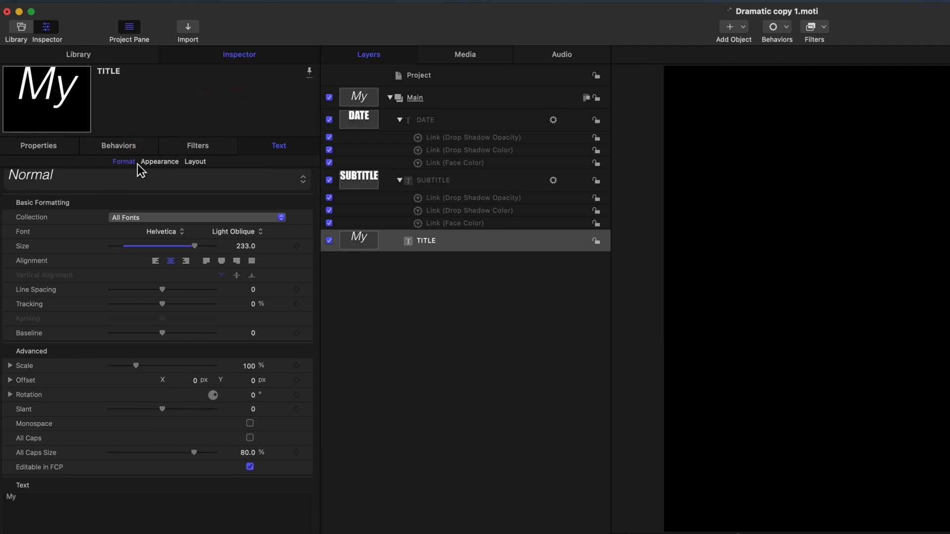
mouse_move(167, 169)
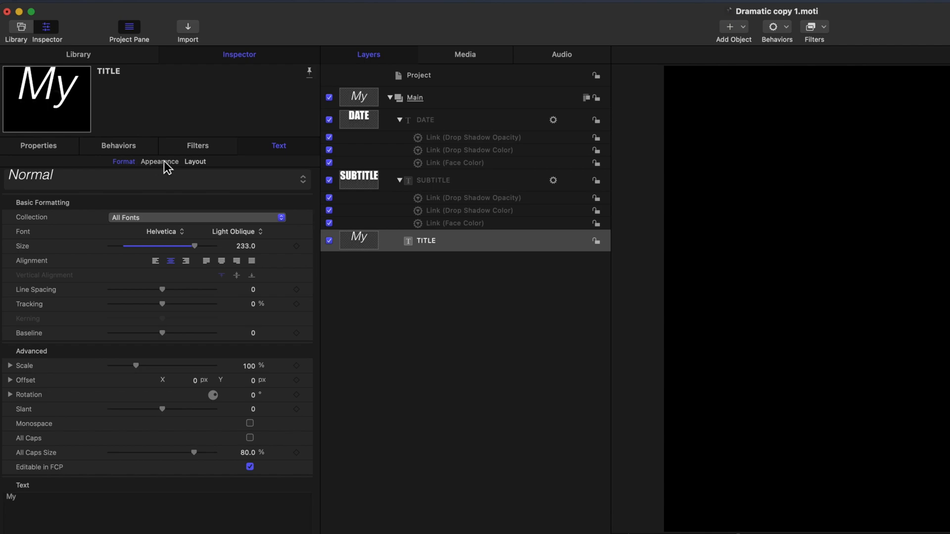
Set the title's Face Color to bright green in Appearance and publish that parameter.
left_click(160, 161)
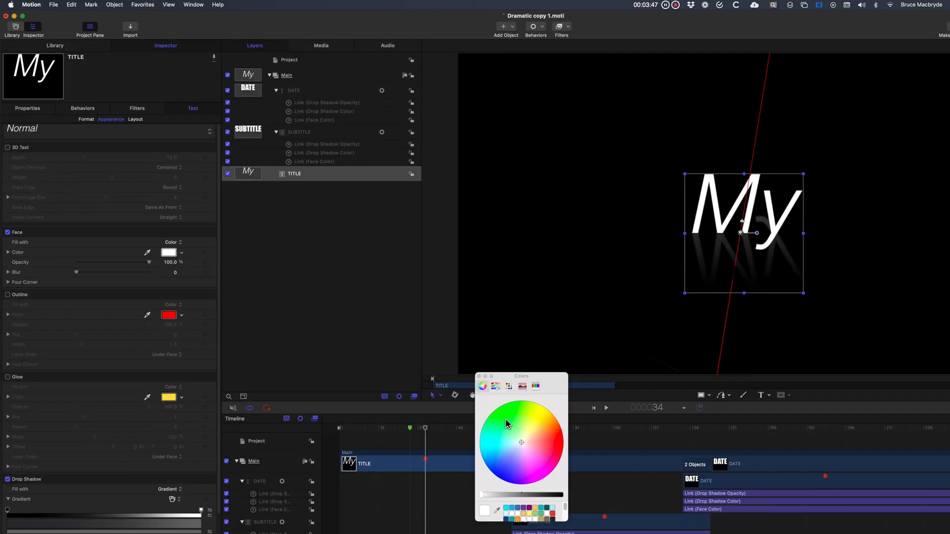
left_click(508, 417)
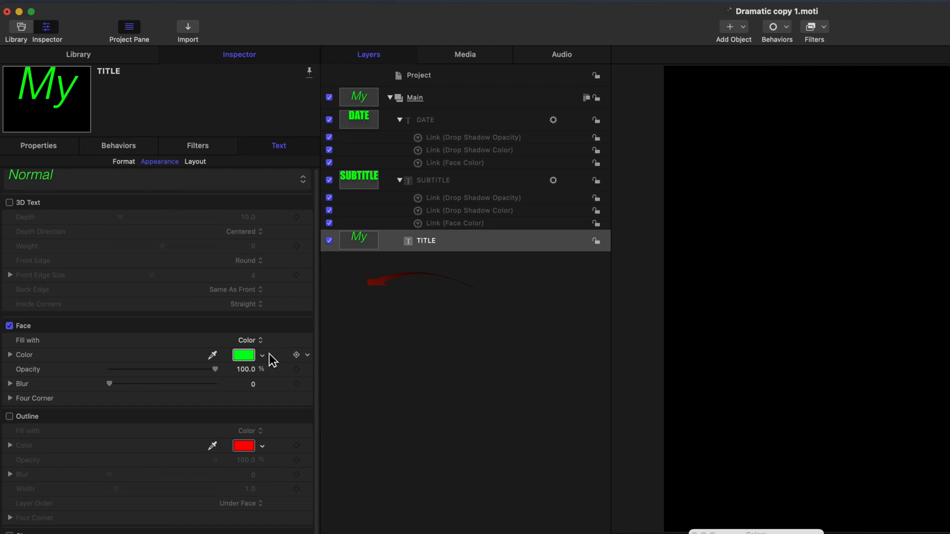
left_click(307, 356)
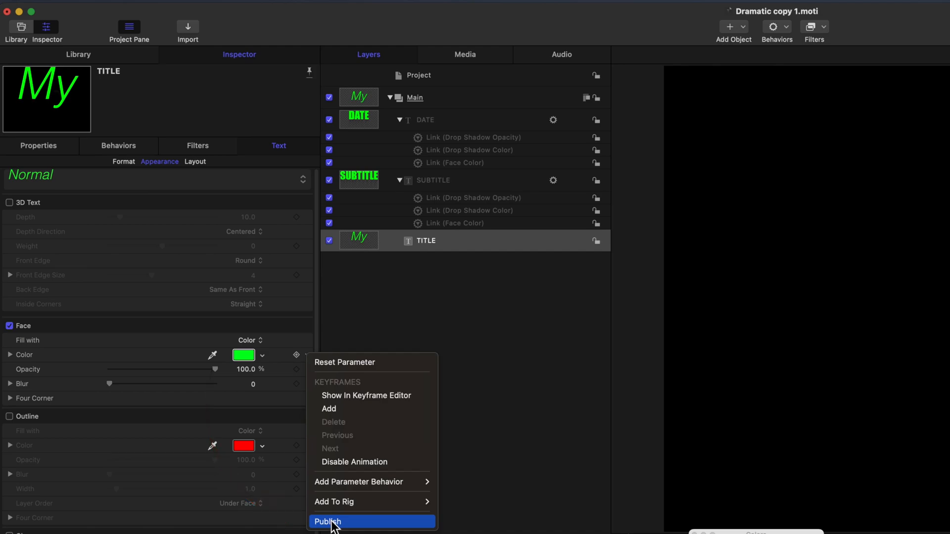
left_click(327, 522)
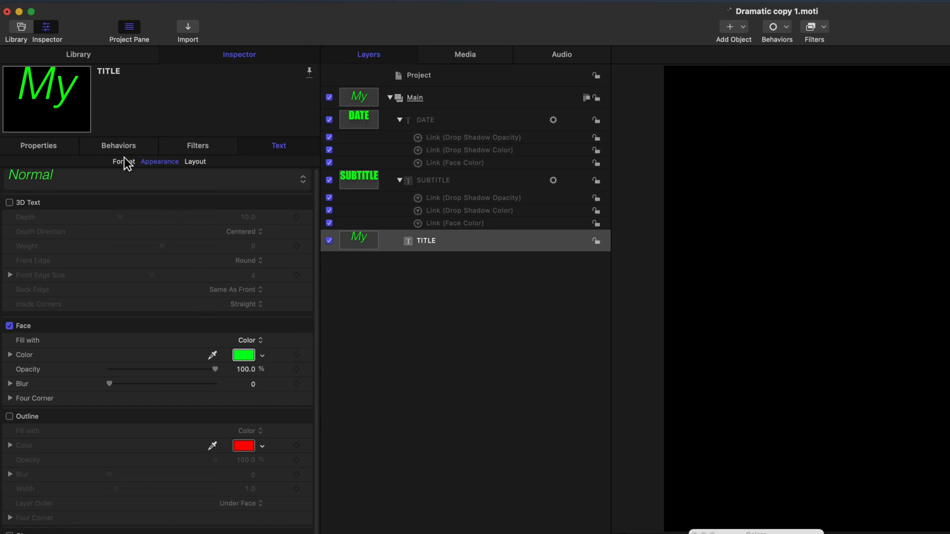
left_click(123, 162)
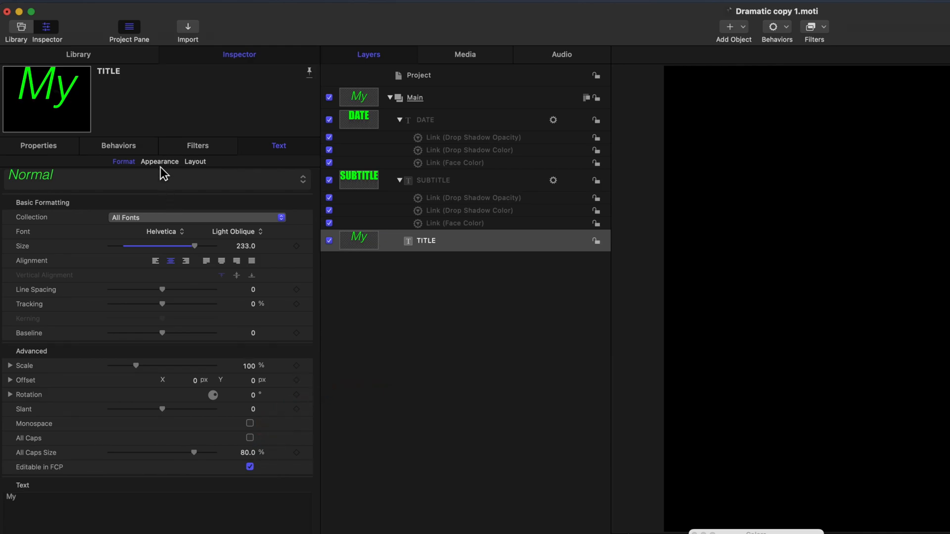
left_click(159, 161)
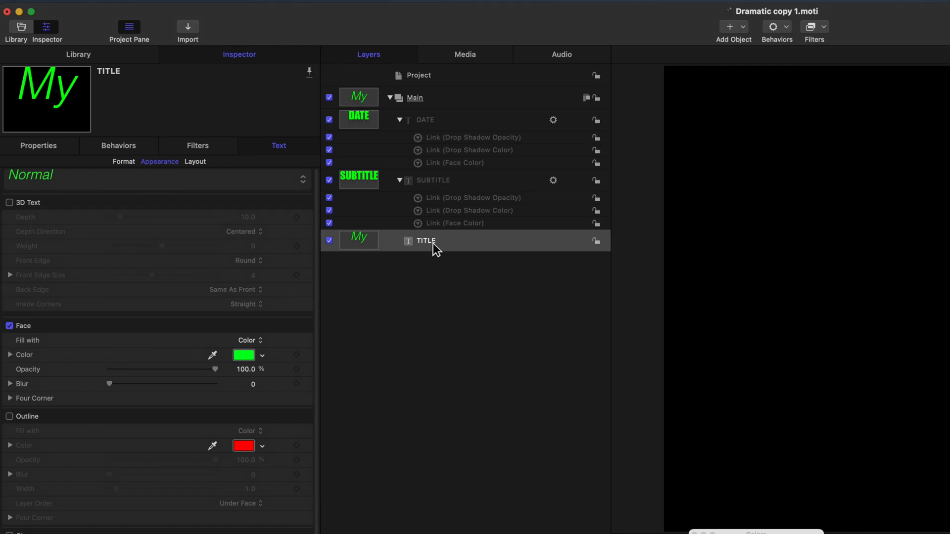
mouse_move(430, 250)
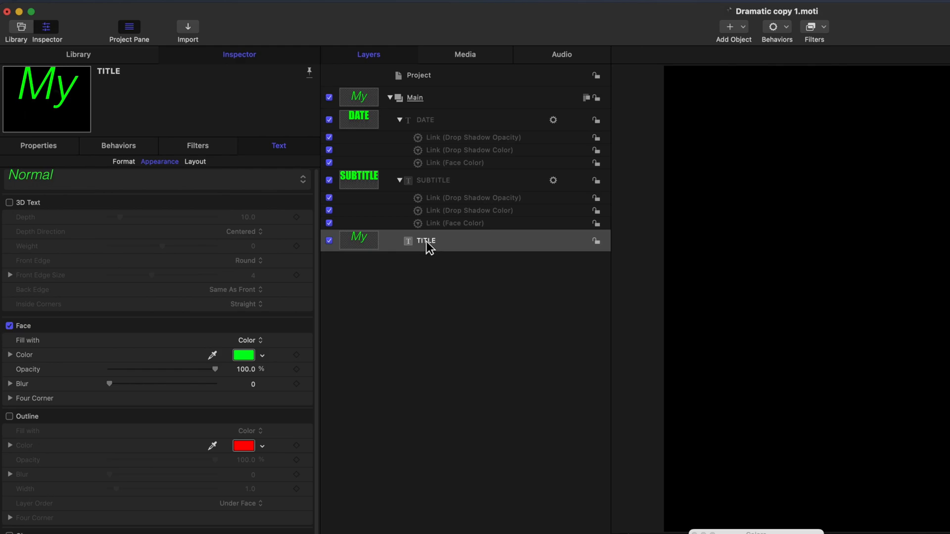
left_click(427, 240)
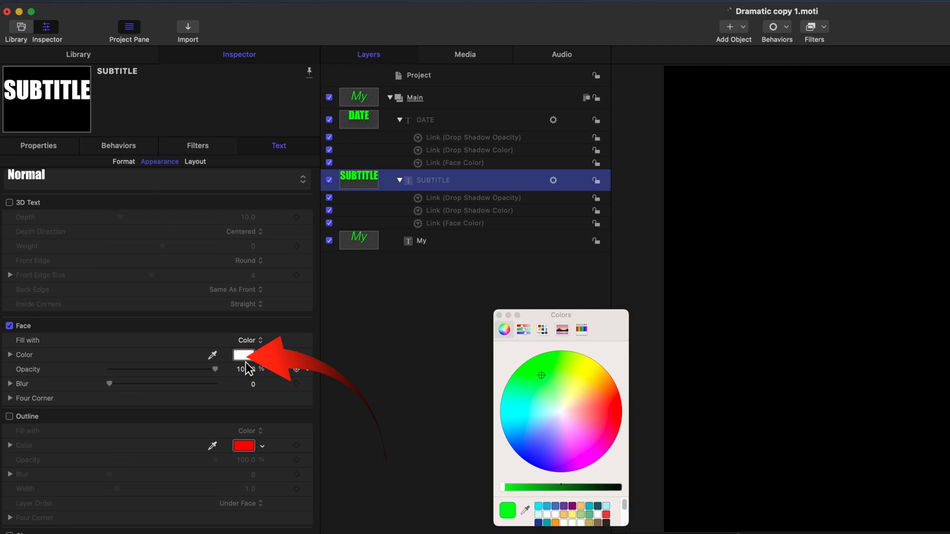
Make the SUBTITLE red Helvetica Light Oblique reading 'Text is' and rename its layer to match.
left_click(609, 421)
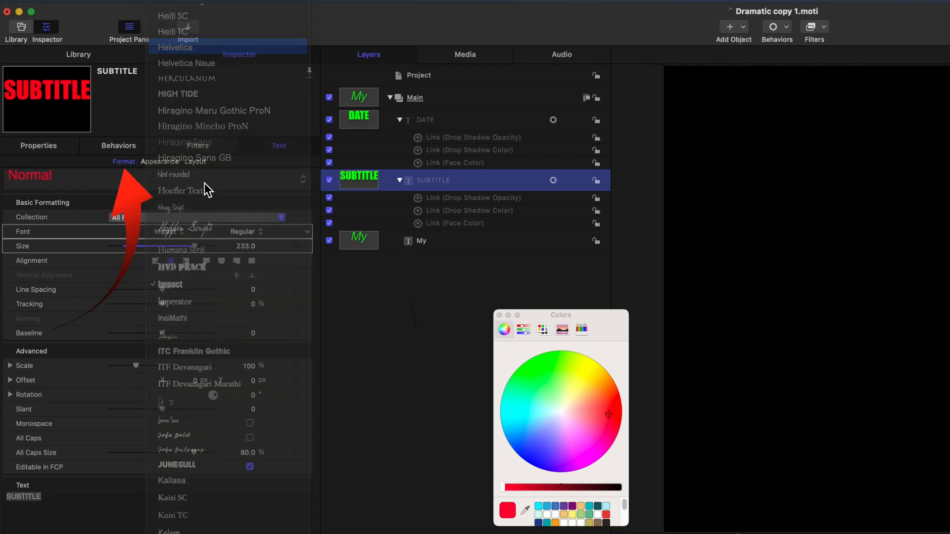
left_click(175, 48)
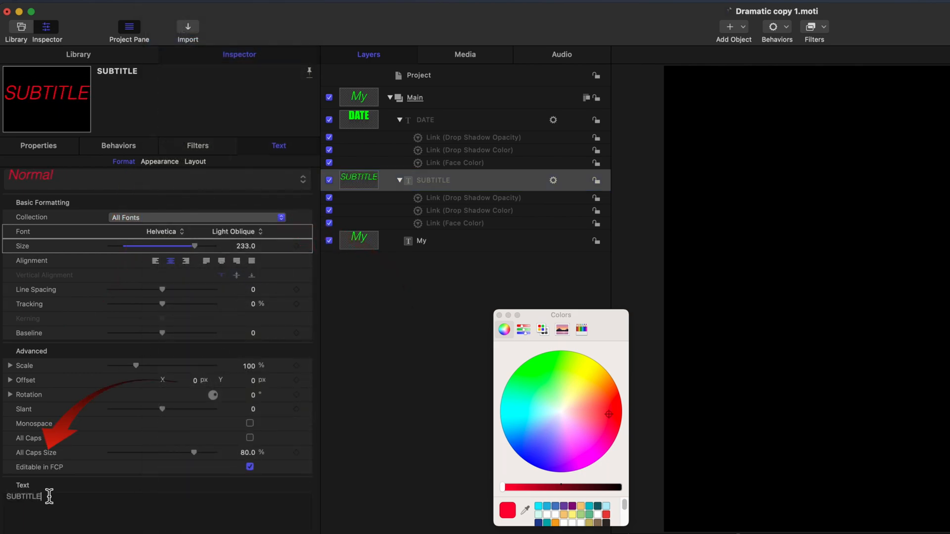
type("Text is")
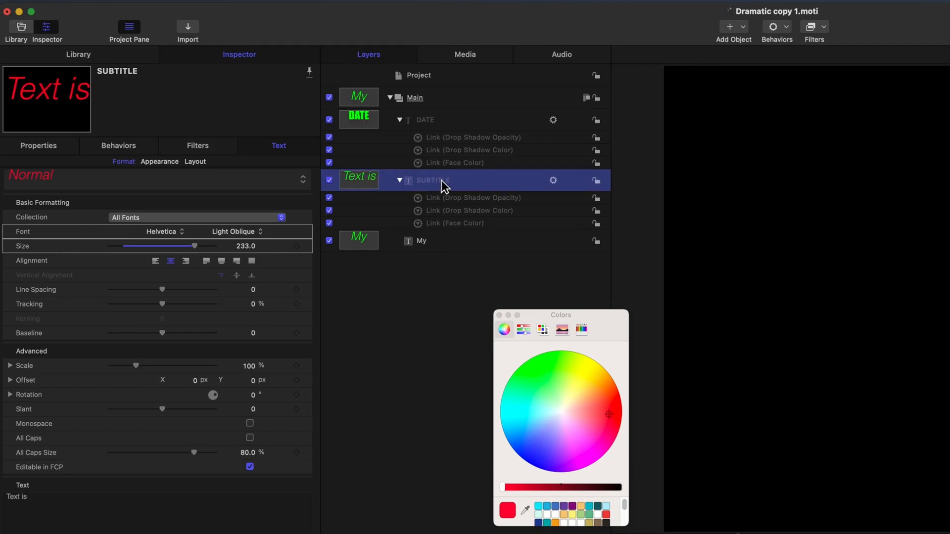
double_click(433, 180)
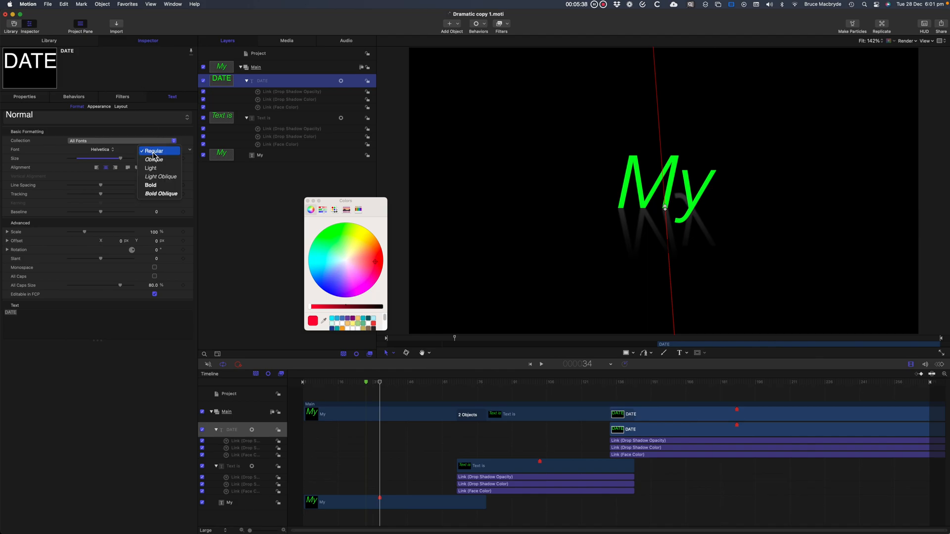
Make the DATE layer blue Light Oblique reading 'Helvetica' and rename the layer Helvetica.
left_click(99, 107)
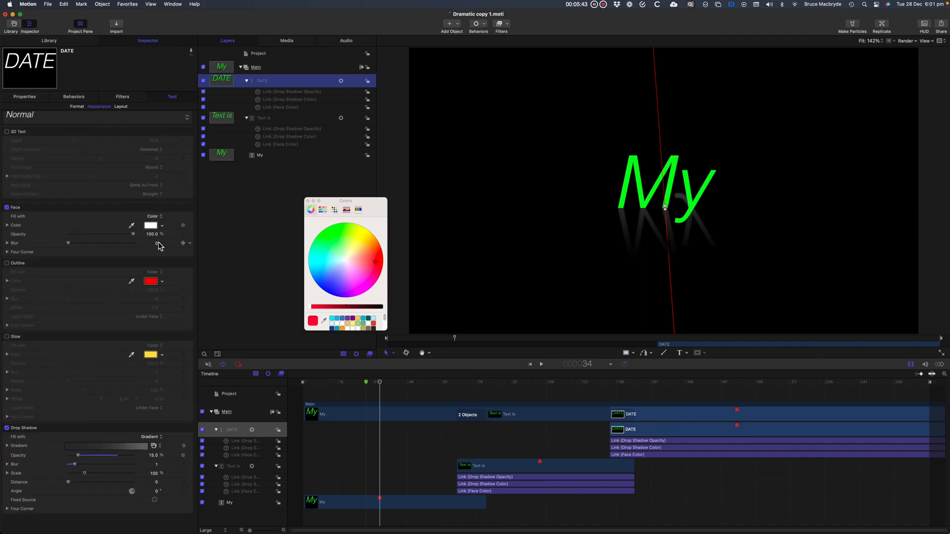
left_click(332, 281)
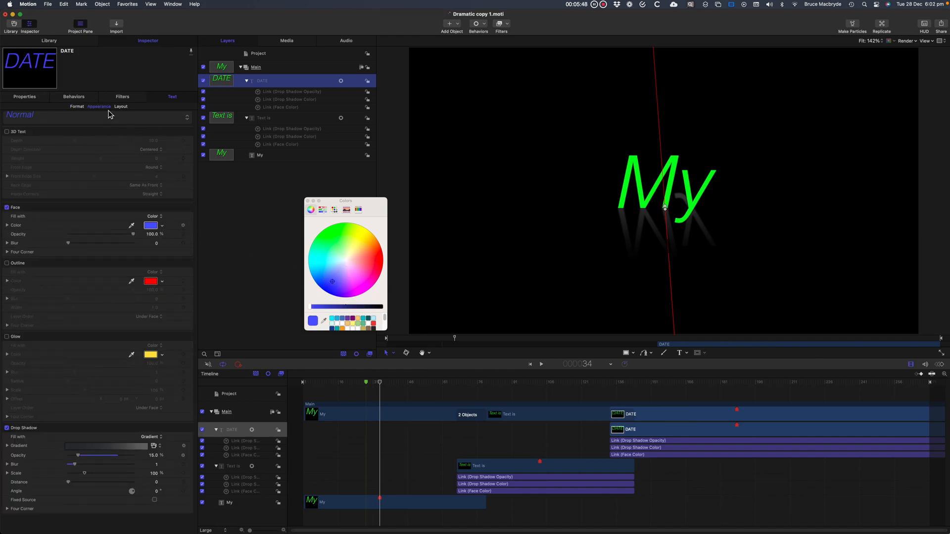
left_click(77, 107)
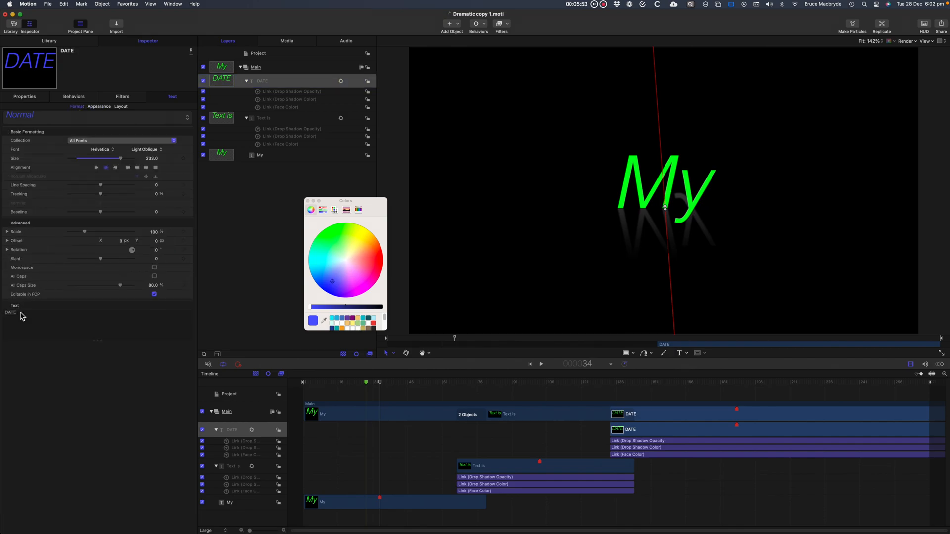
type("Helvetica")
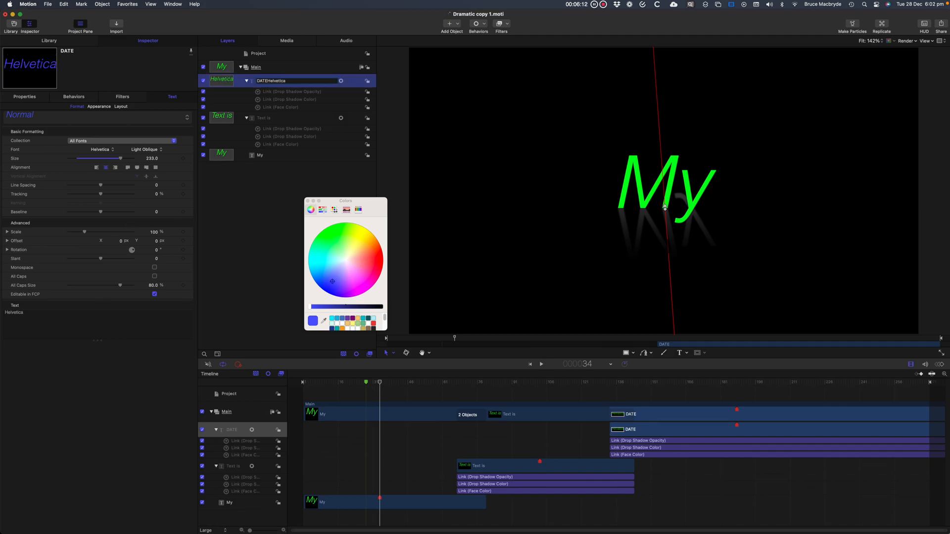
double_click(295, 80)
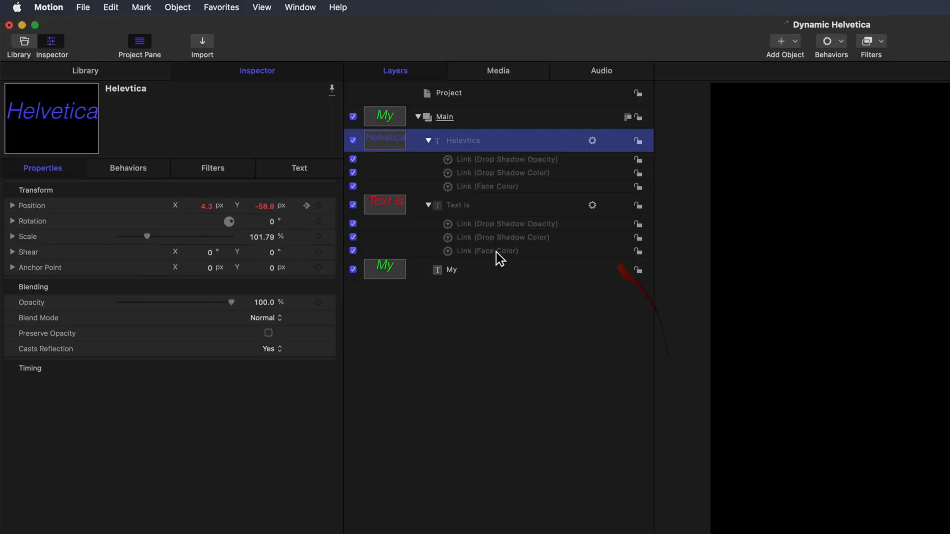
Retarget the shadow opacity and colour Link behaviours' Source Object to Main > Helvetica.
left_click(487, 250)
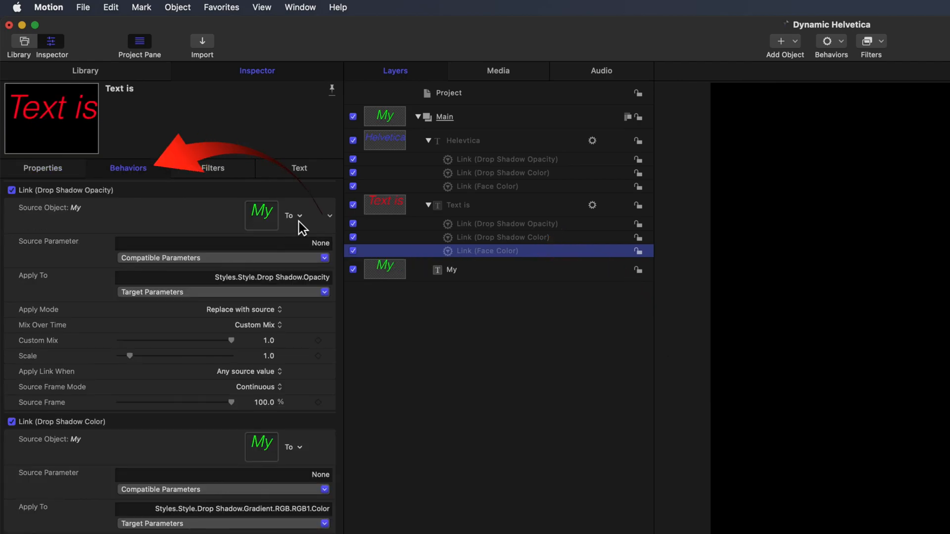
left_click(296, 216)
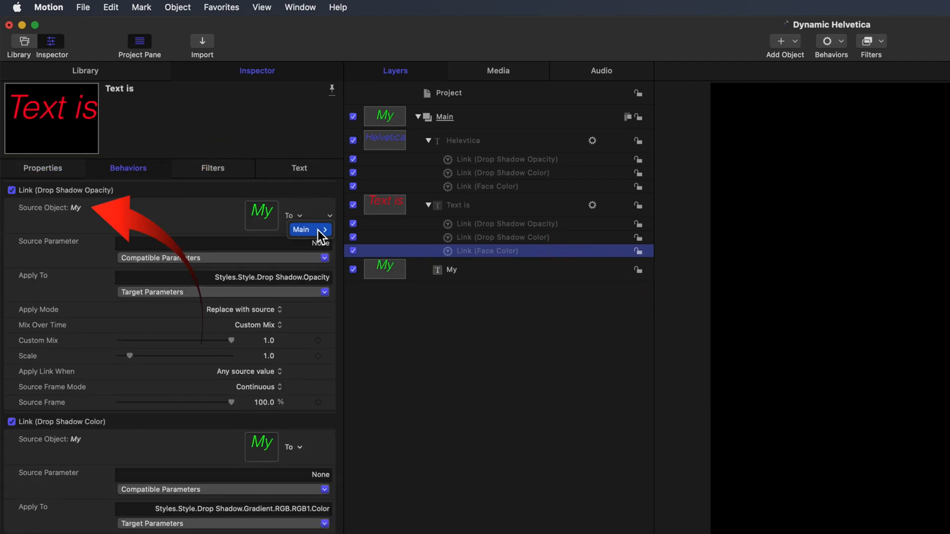
left_click(309, 229)
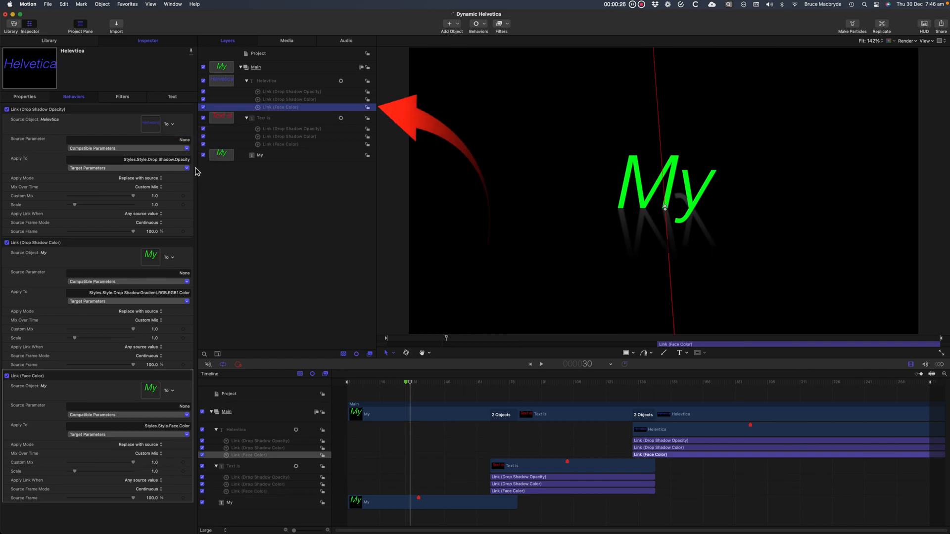
left_click(169, 257)
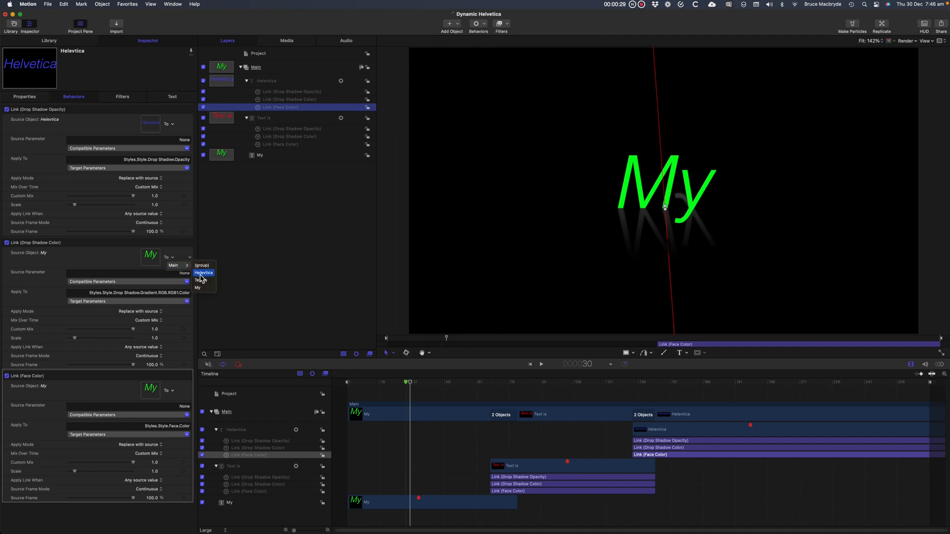
left_click(204, 274)
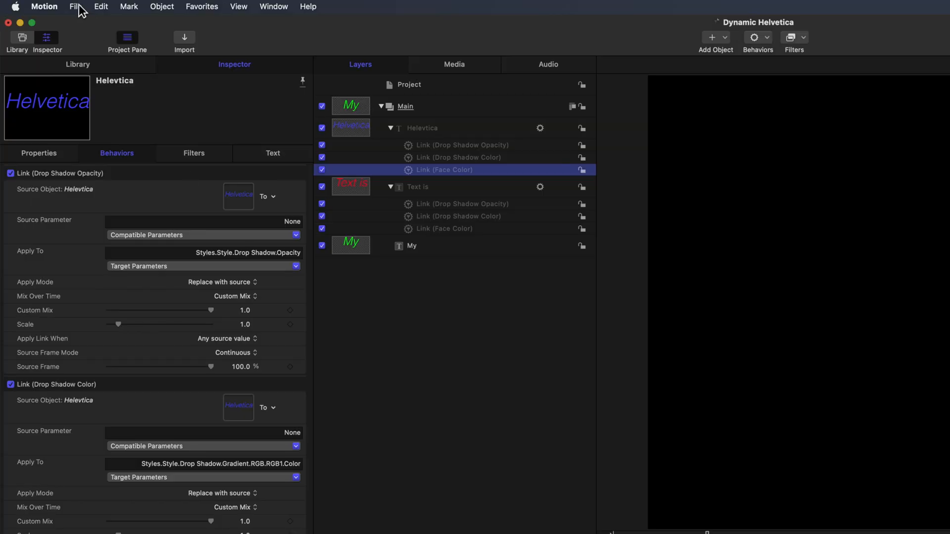
Save As a Final Cut Pro title template 'Dynamic Helvetica' in the Build In/Out category.
left_click(76, 7)
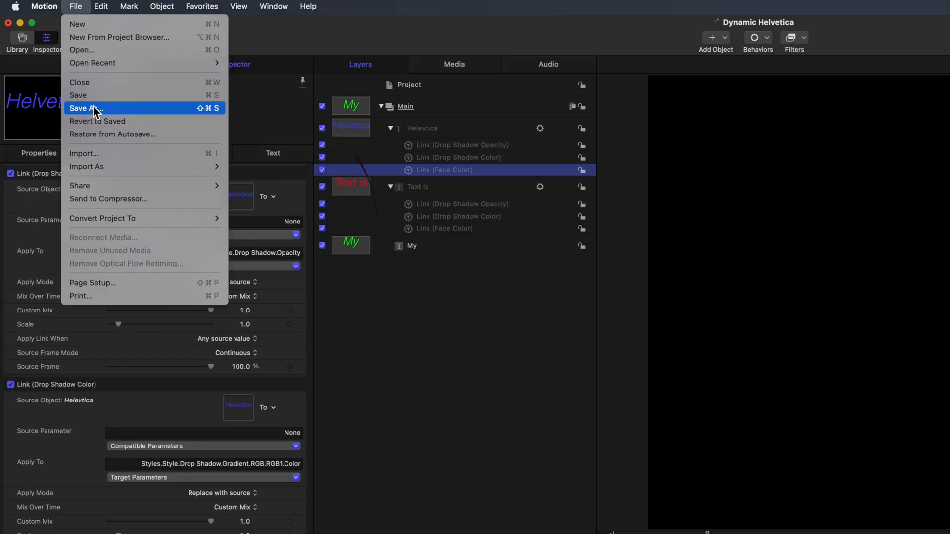
left_click(86, 108)
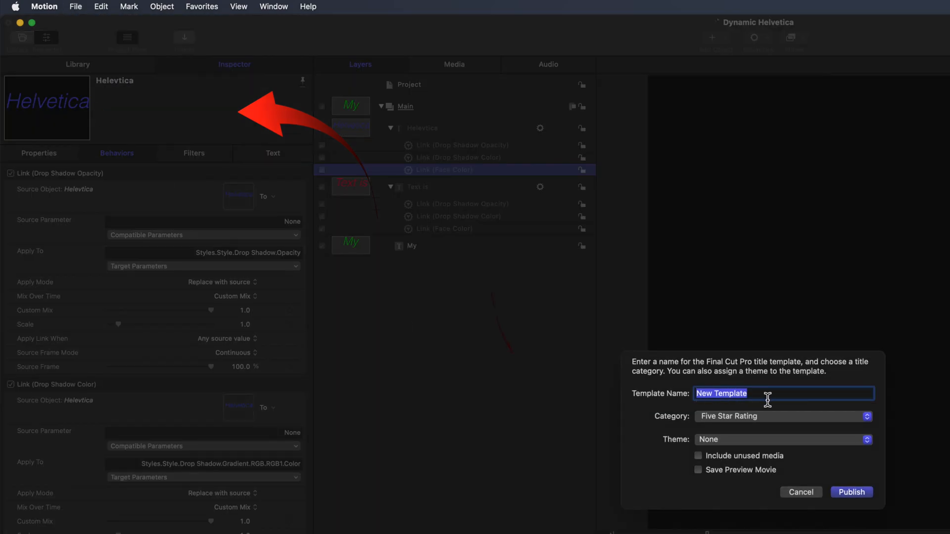
type("Dynamic Helevtica")
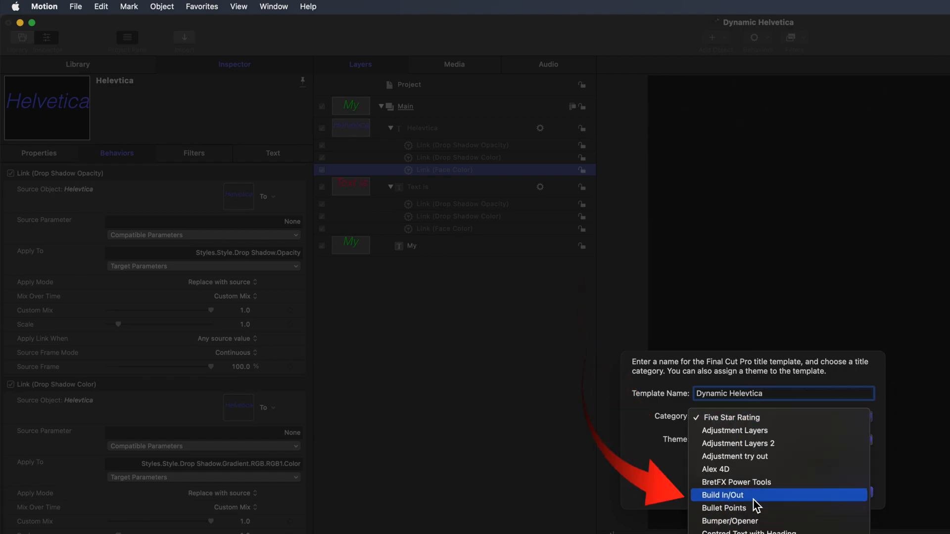
left_click(723, 495)
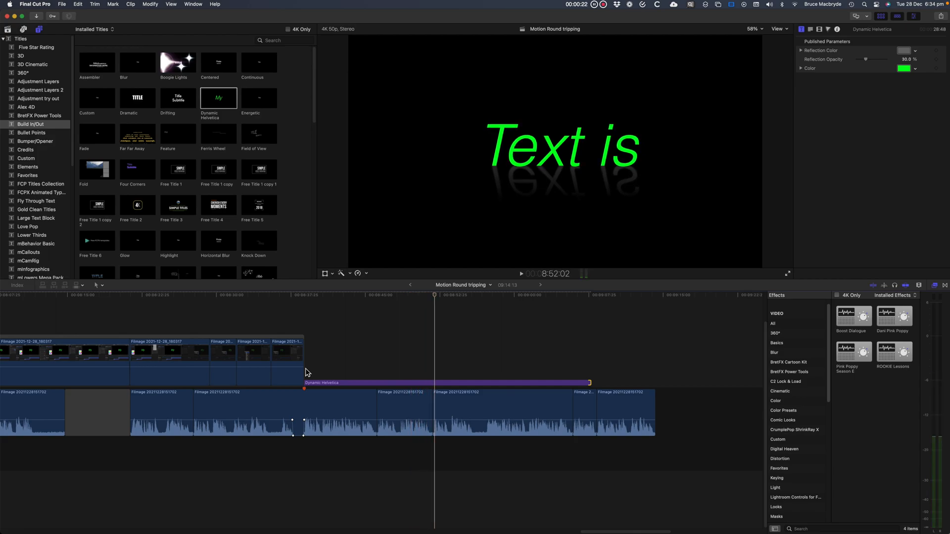
Choose a red colour from the title's published Color swatch in the Title Inspector.
left_click(904, 69)
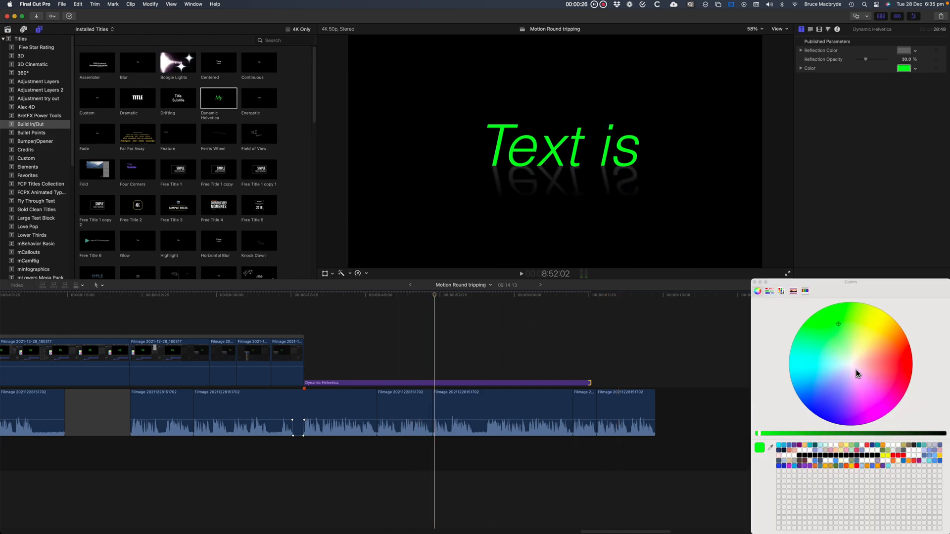
left_click(894, 370)
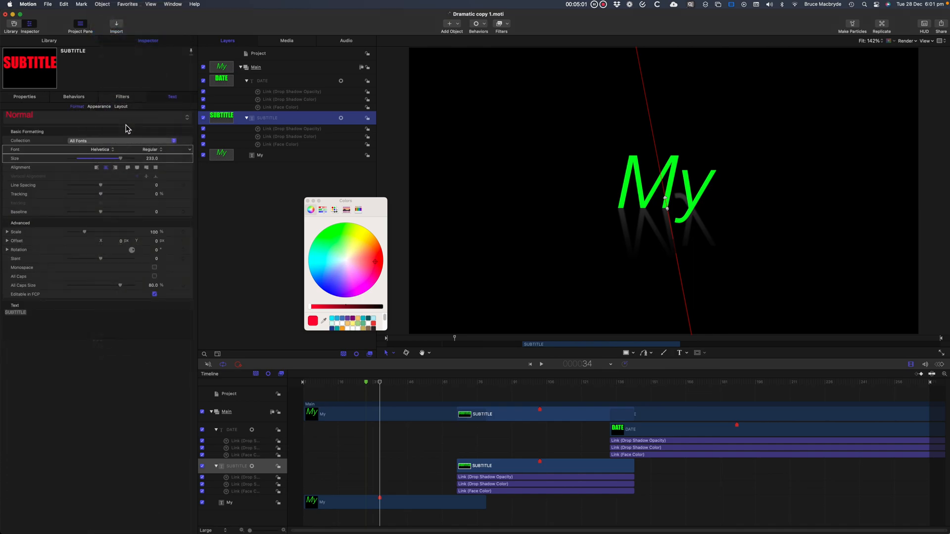
Set the SUBTITLE layer's Helvetica weight to Light Oblique.
left_click(158, 149)
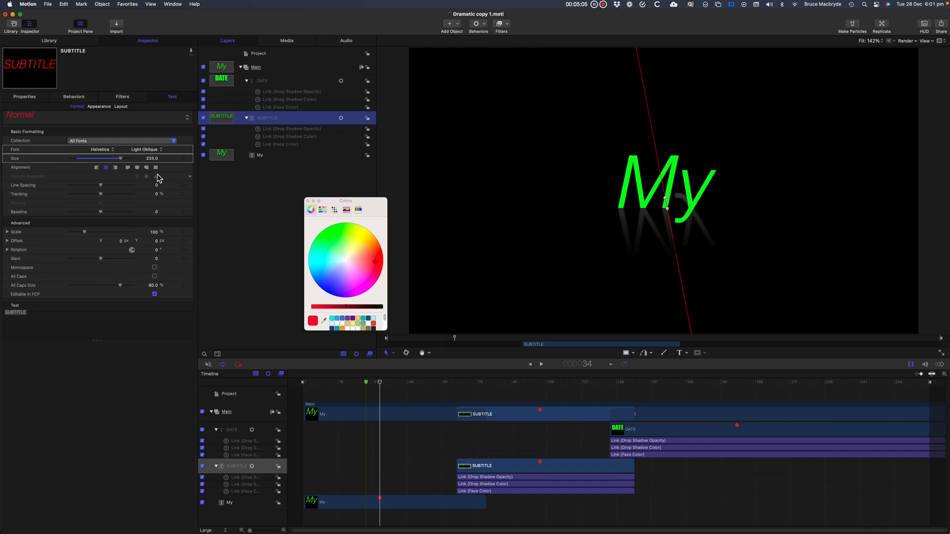